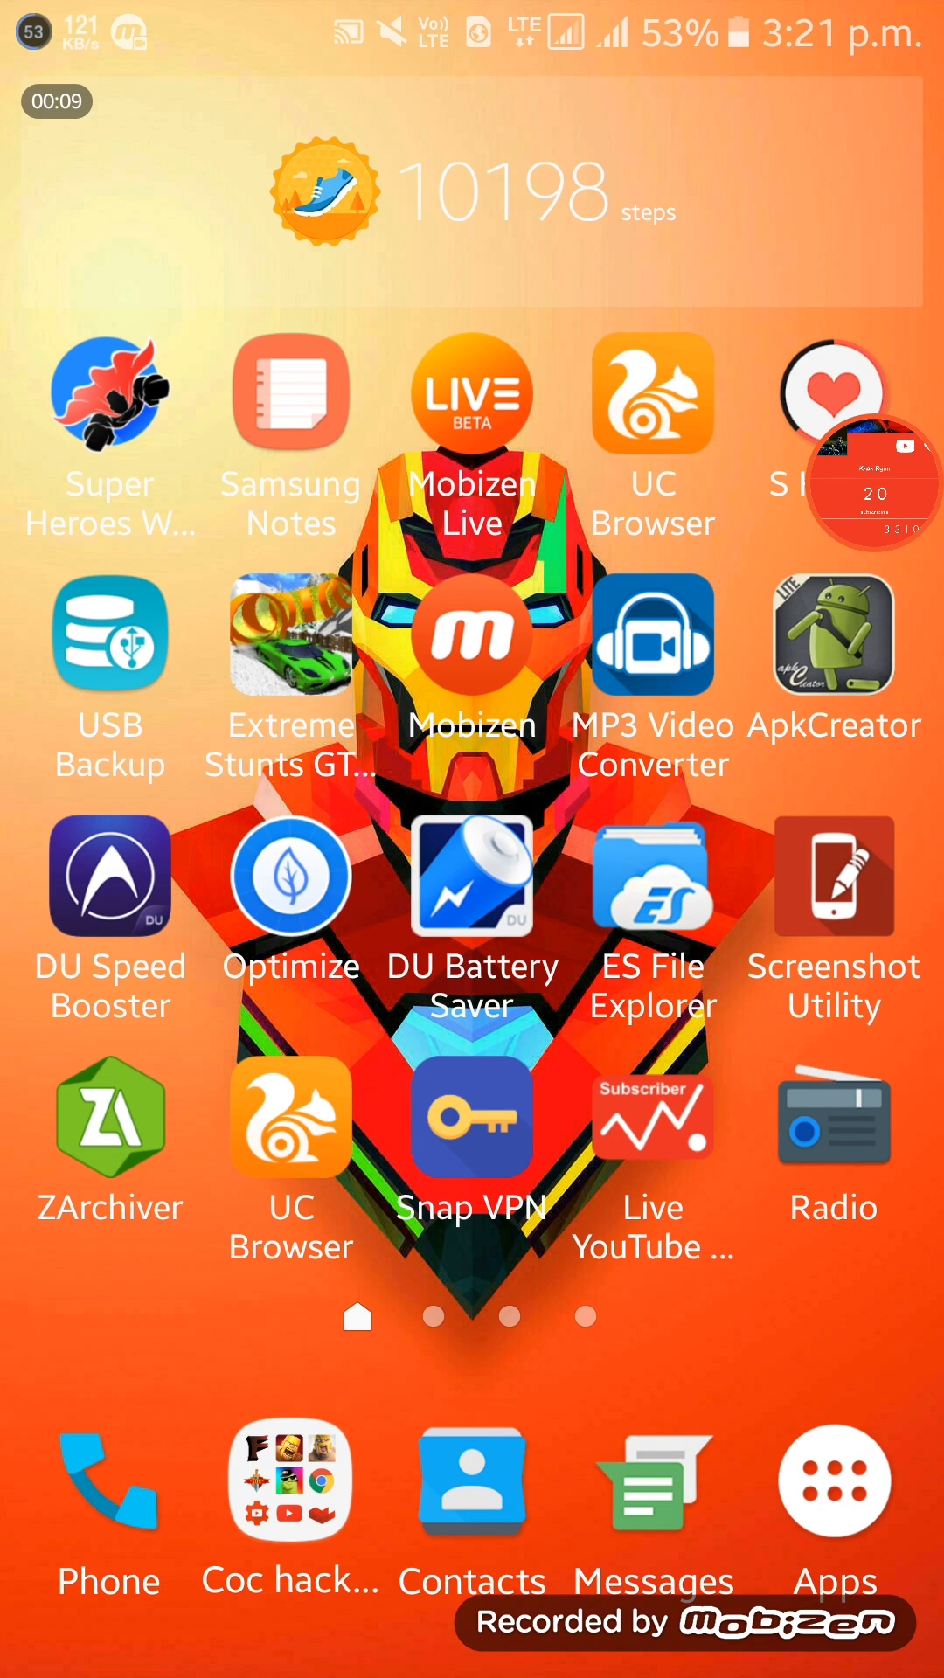
Swipe to the second home screen page, where Play Store is.
scroll("left", 3)
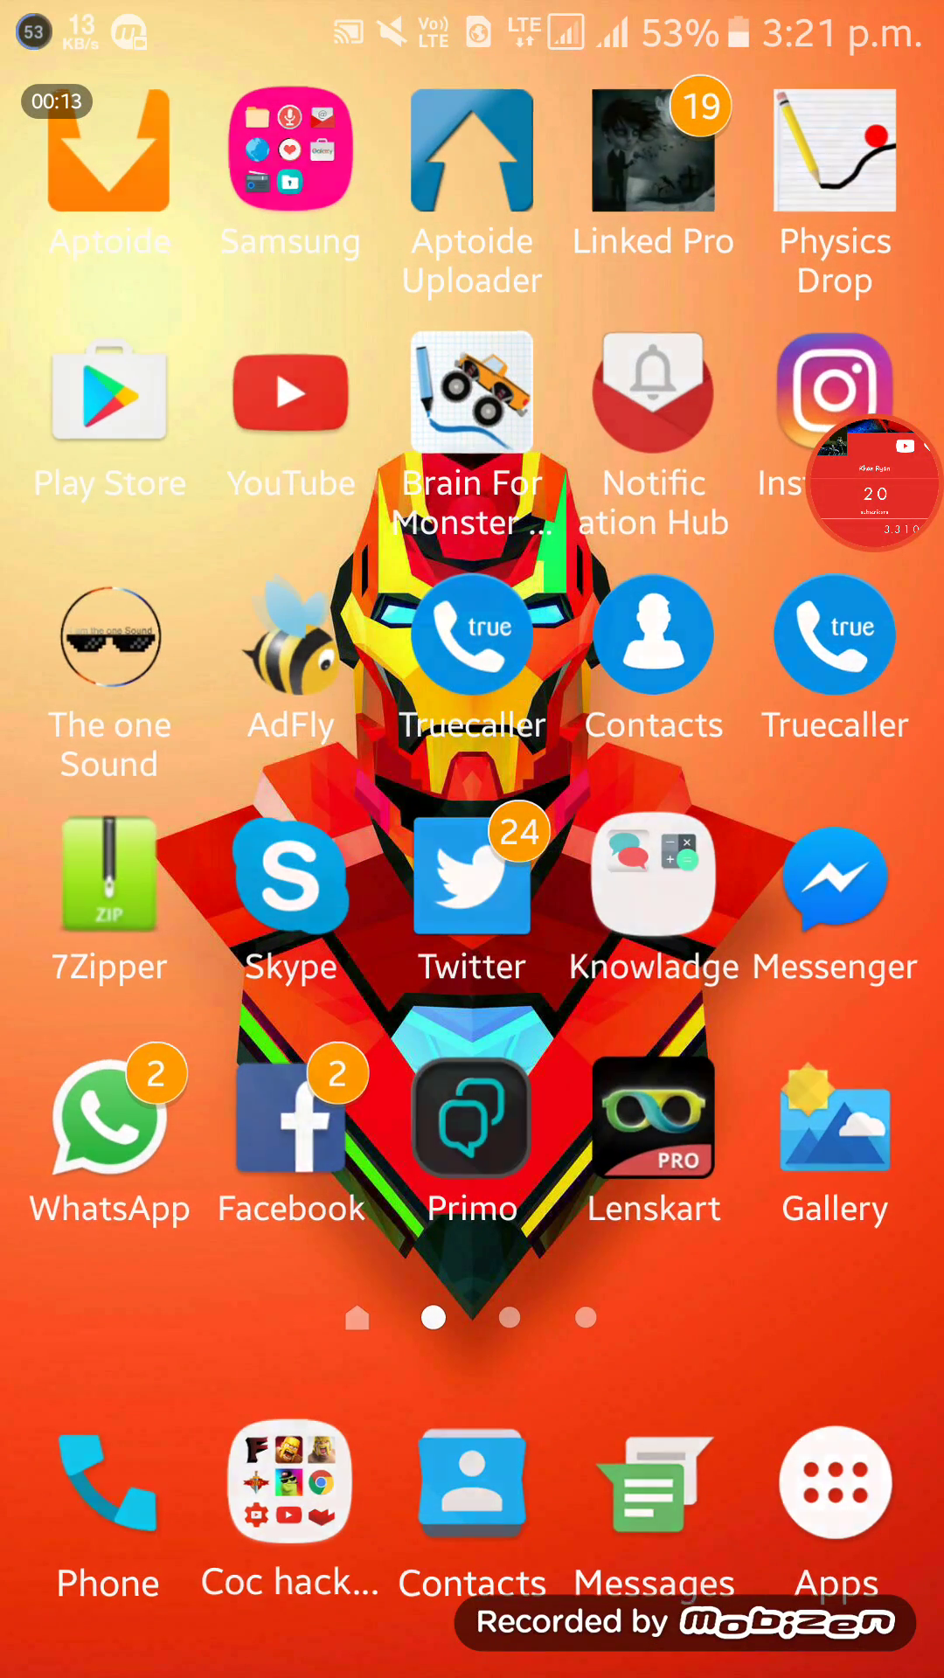
left_click(109, 393)
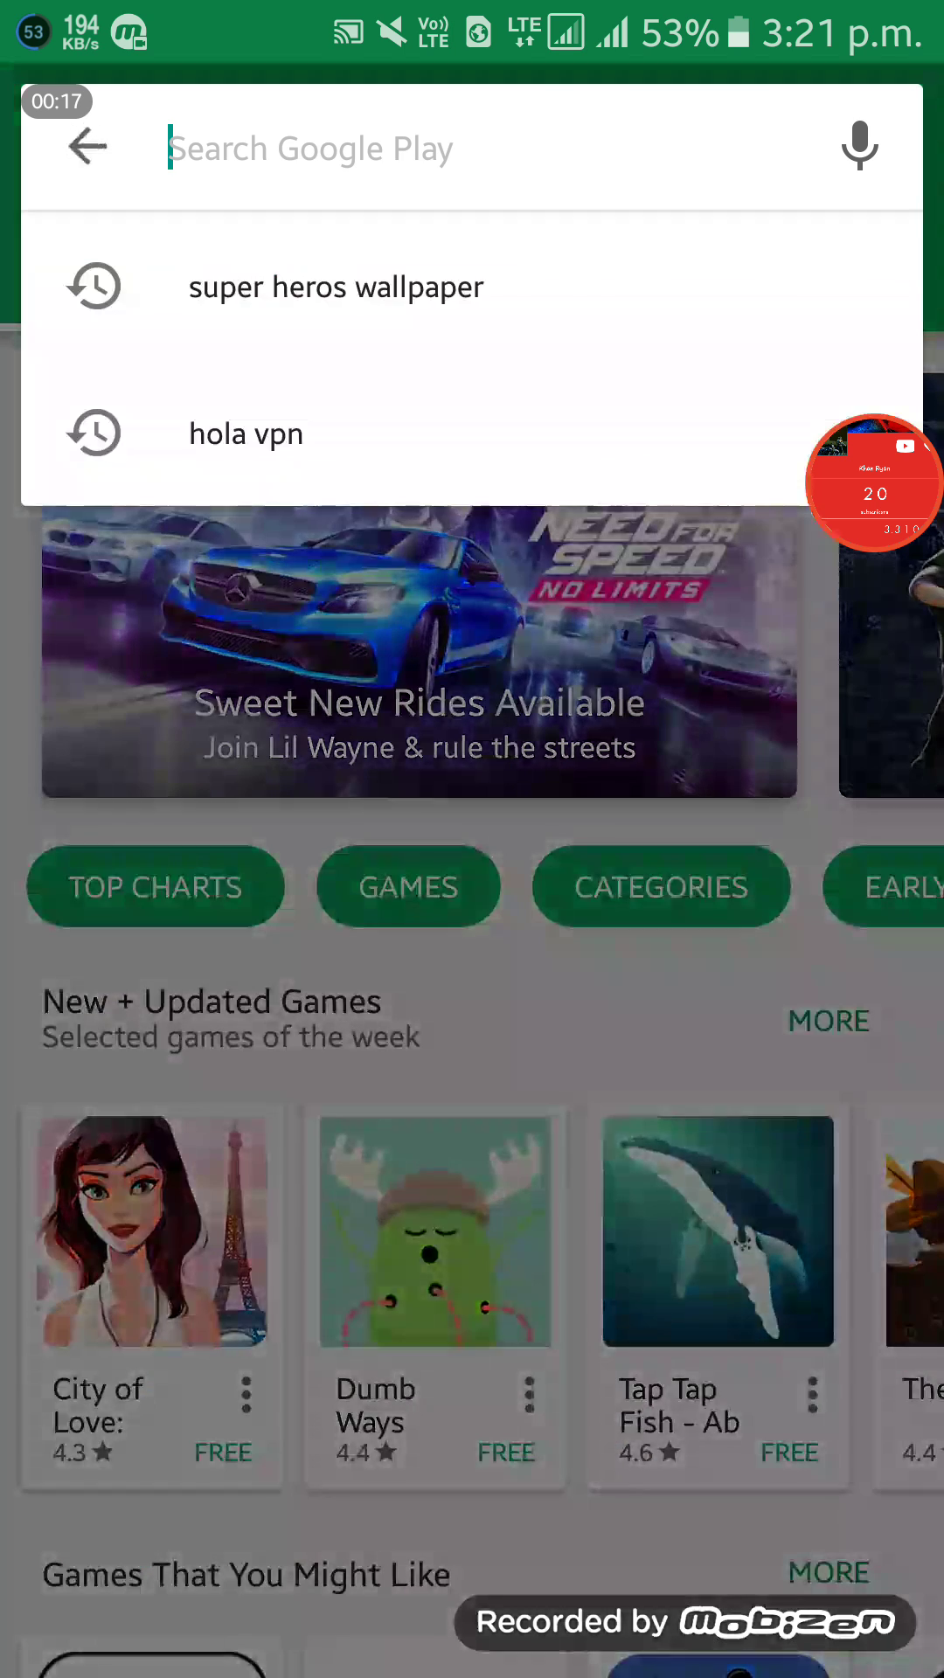
type("remotr")
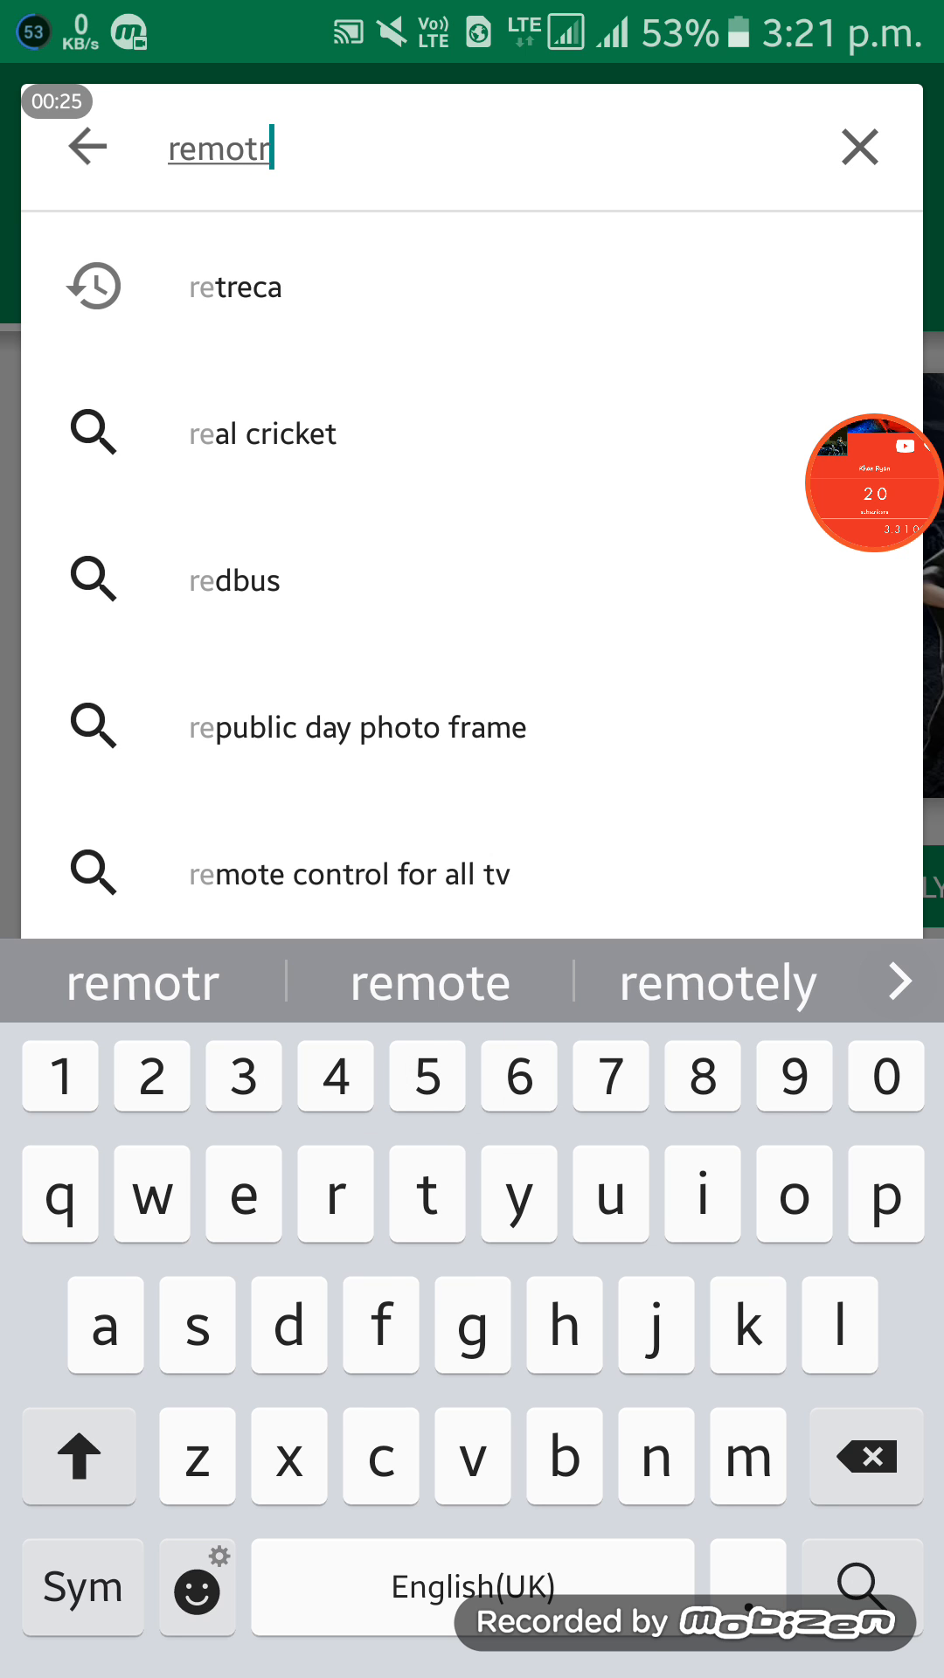
type("coloud")
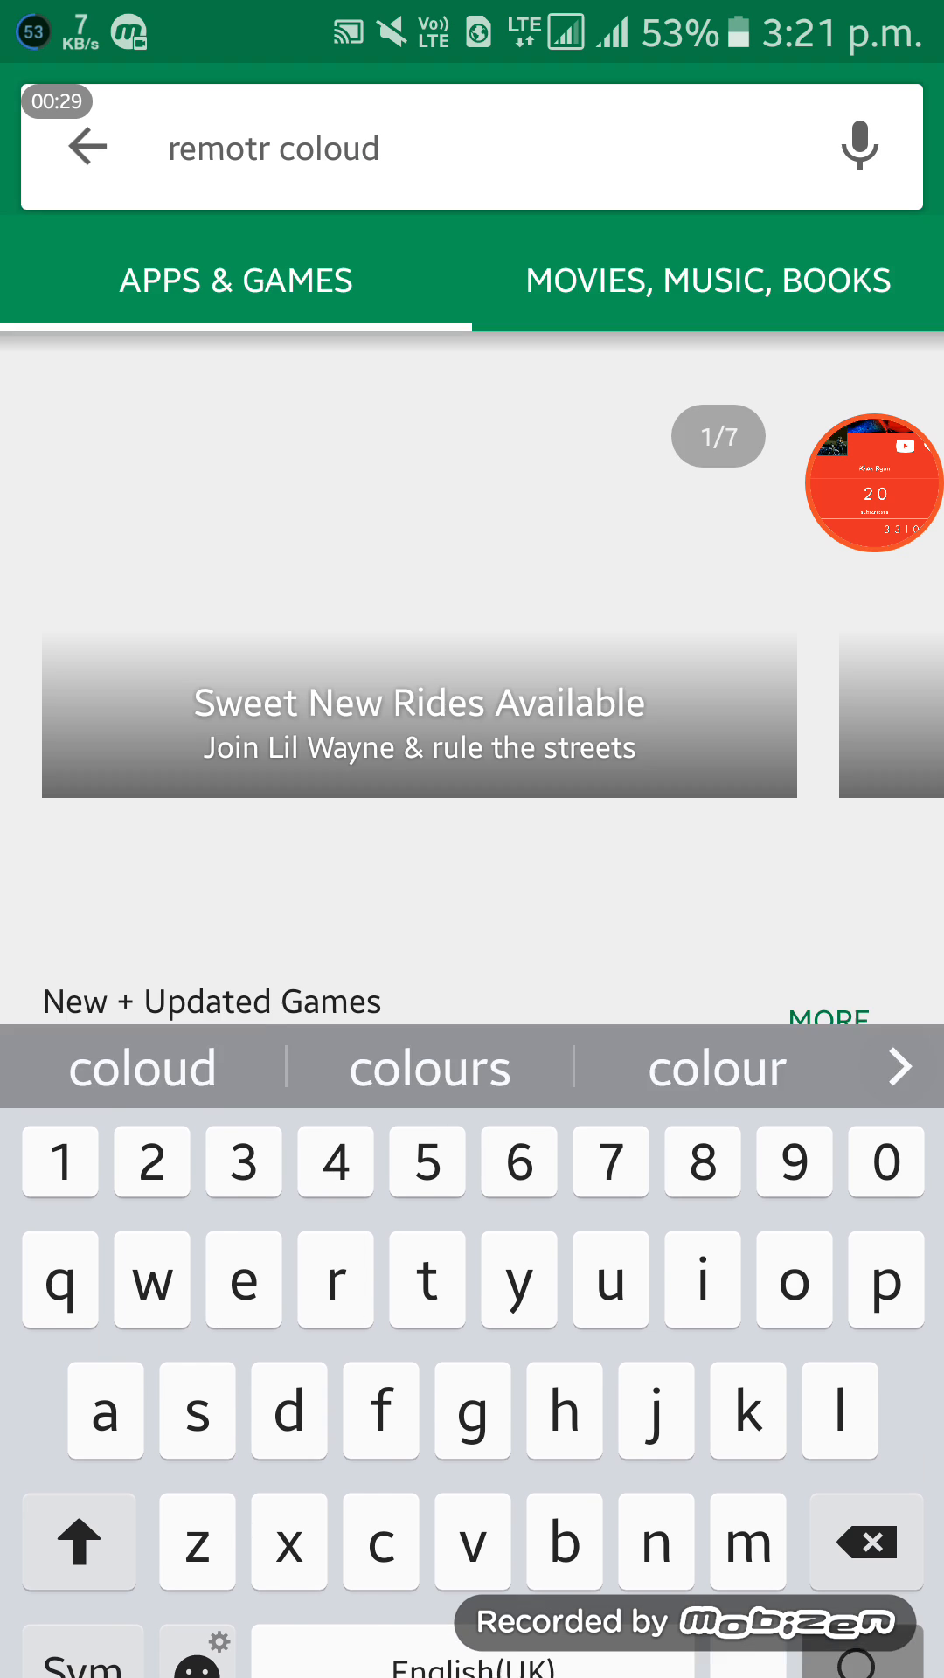
key("Enter")
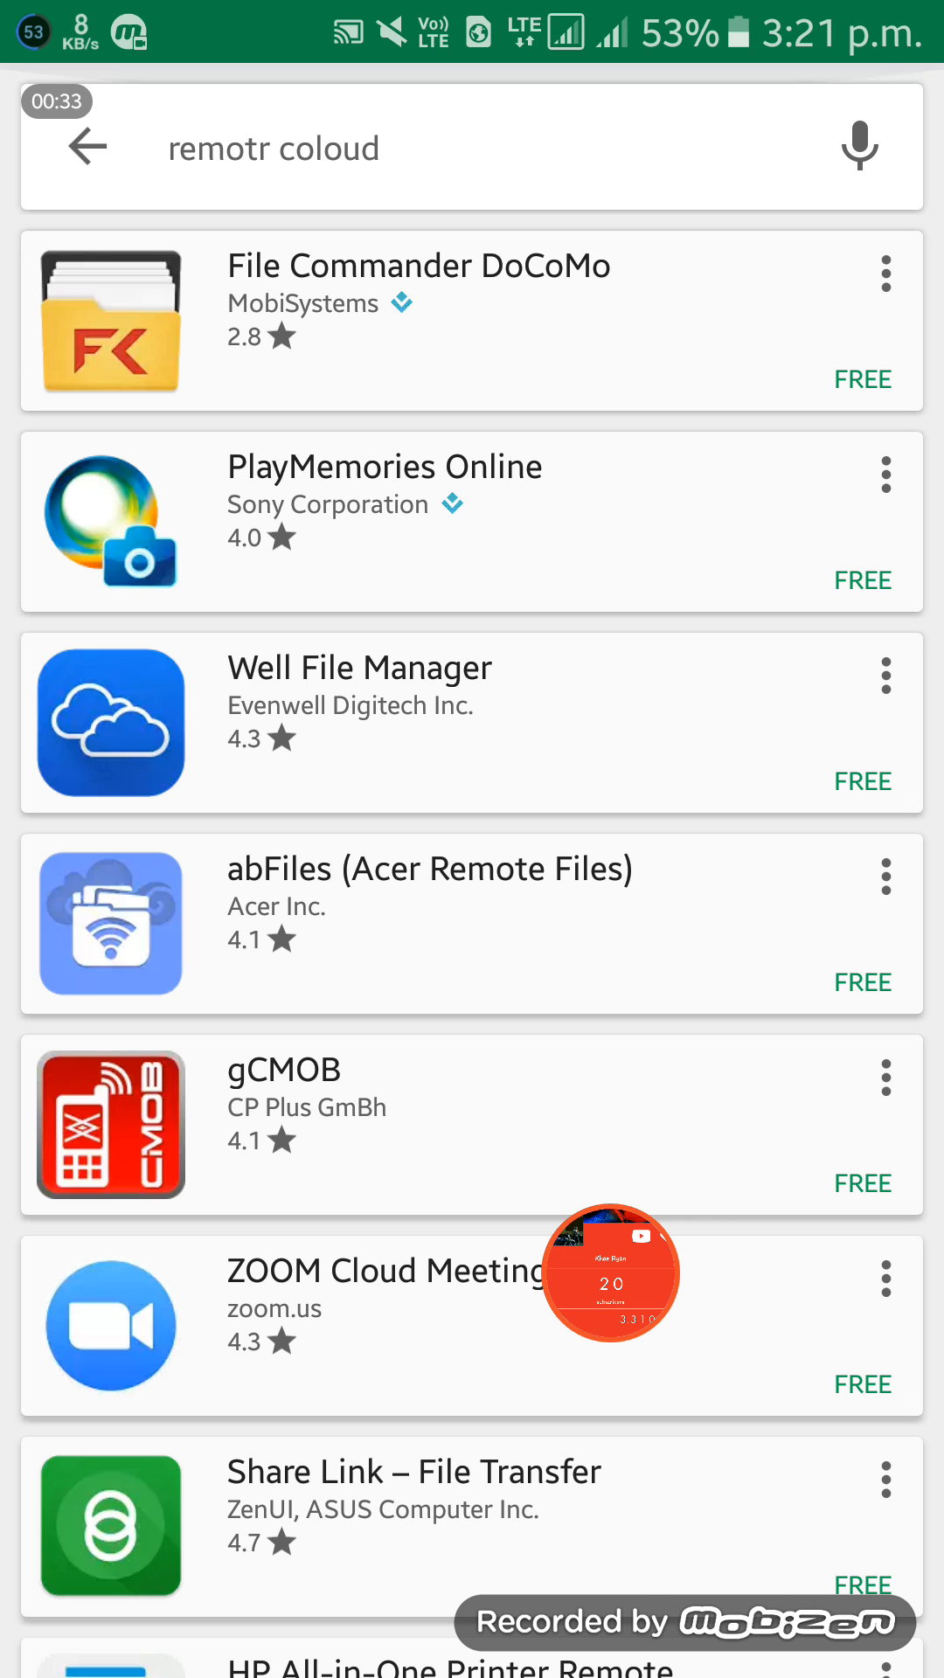
left_click(275, 147)
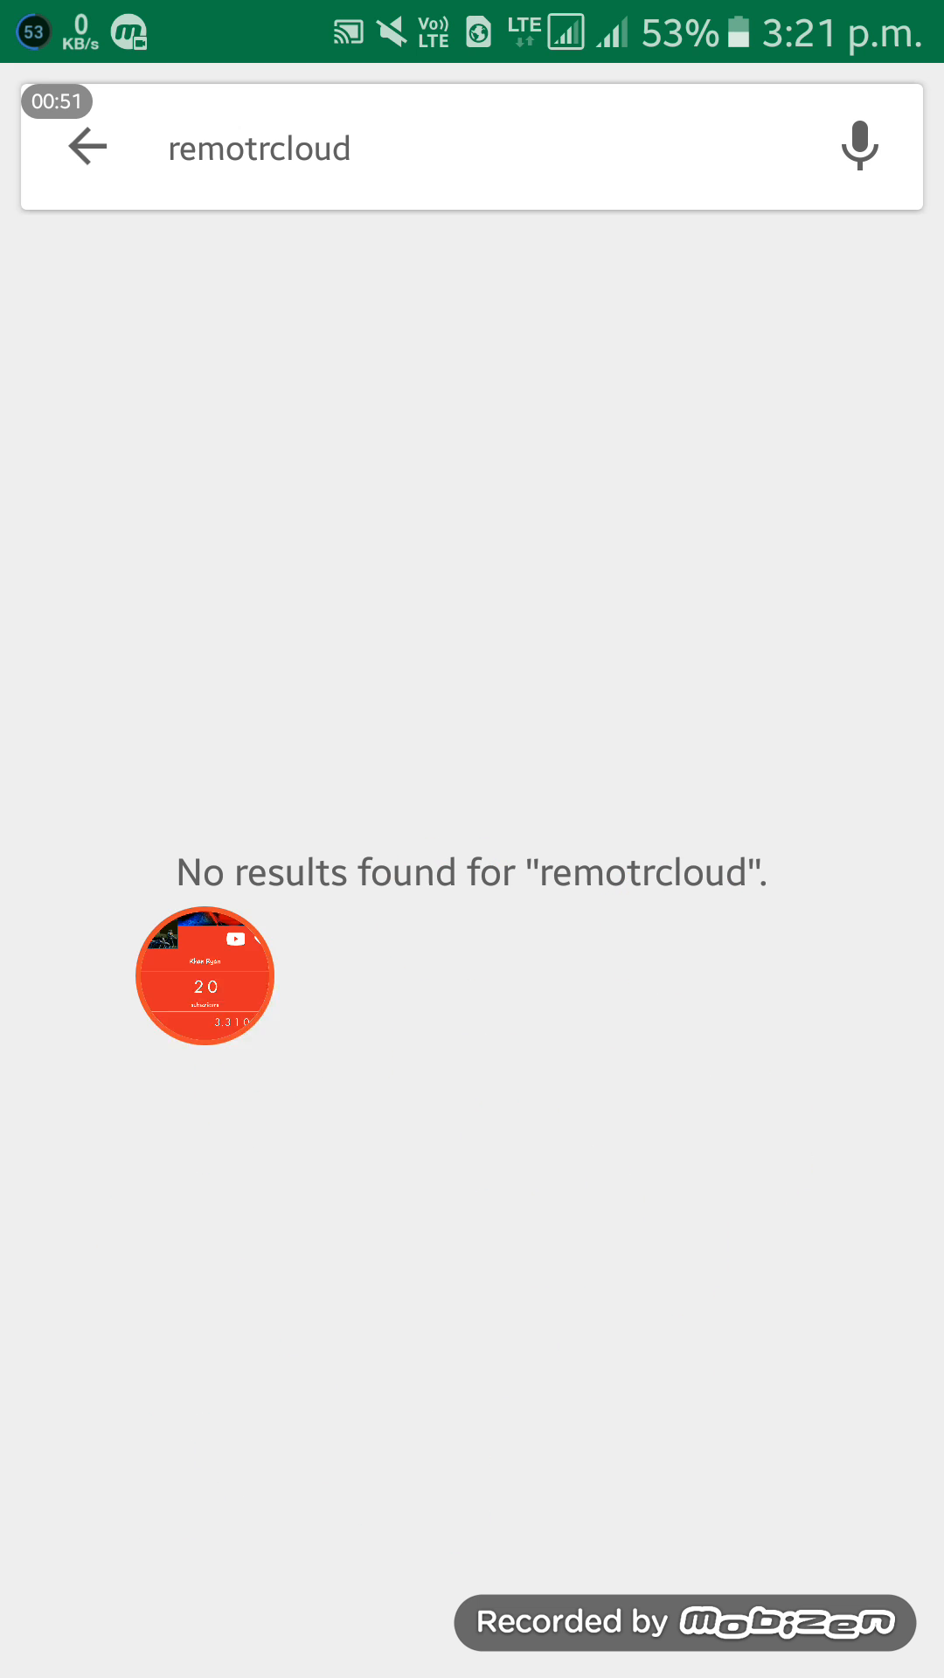
left_click(270, 147)
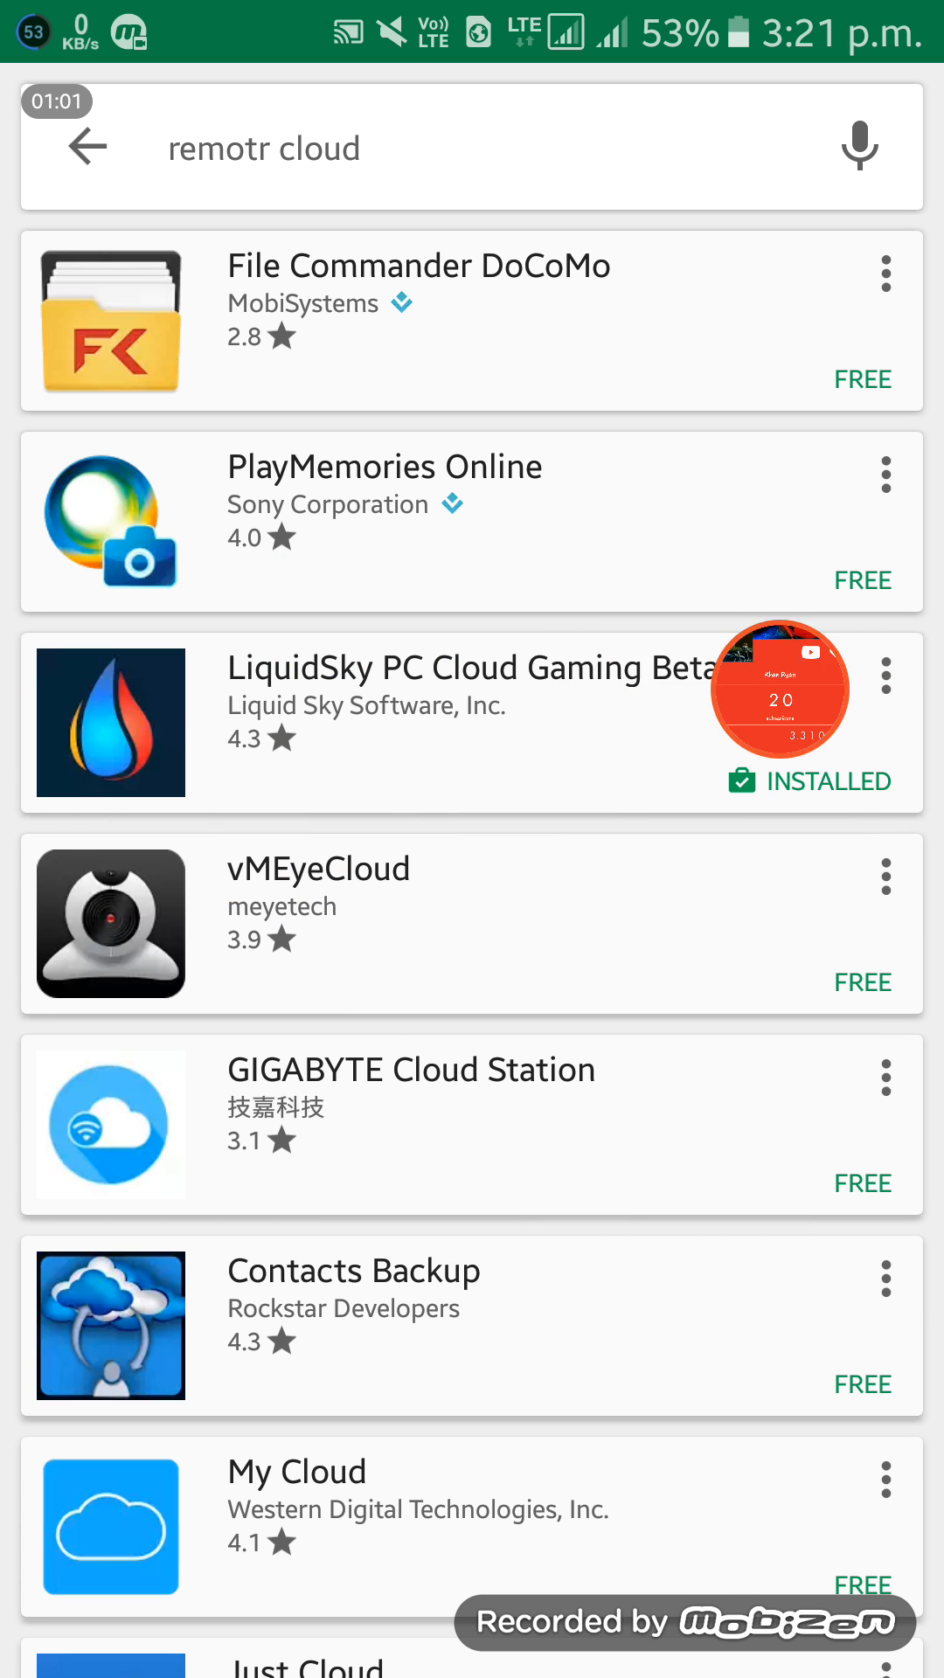
left_click_drag(780, 690, 565, 360)
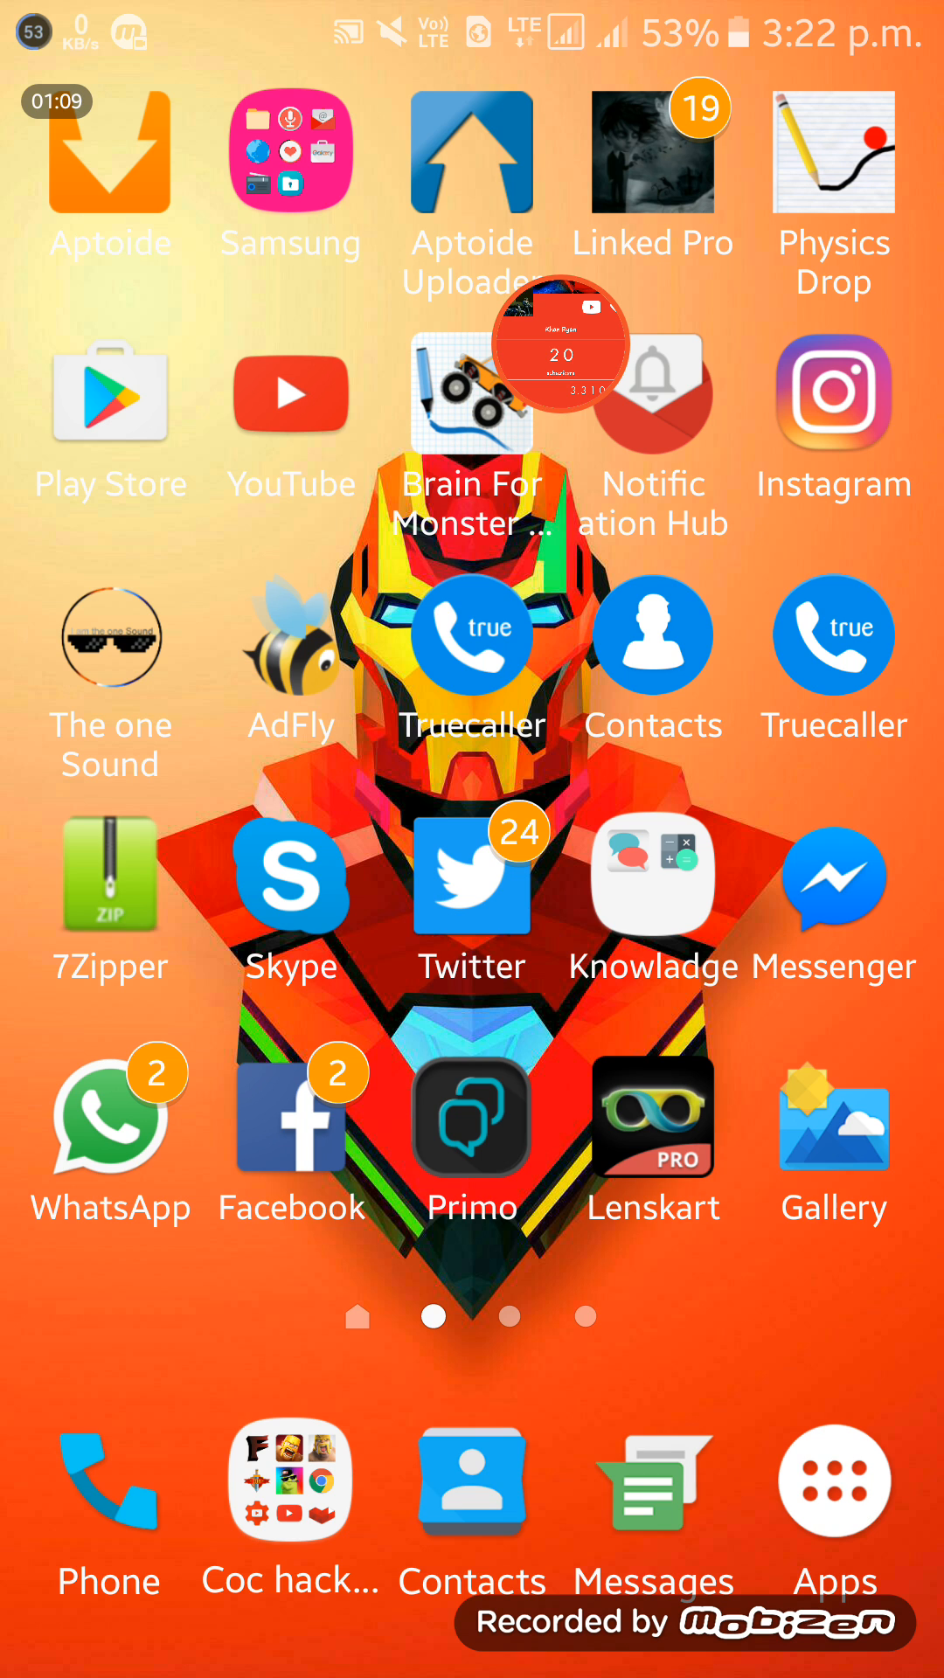
Search 'remoyrcloud apk' in UC Browser and browse the ApkPlz Remotr Cloud Gaming 1.0.19 page.
scroll("left", 3)
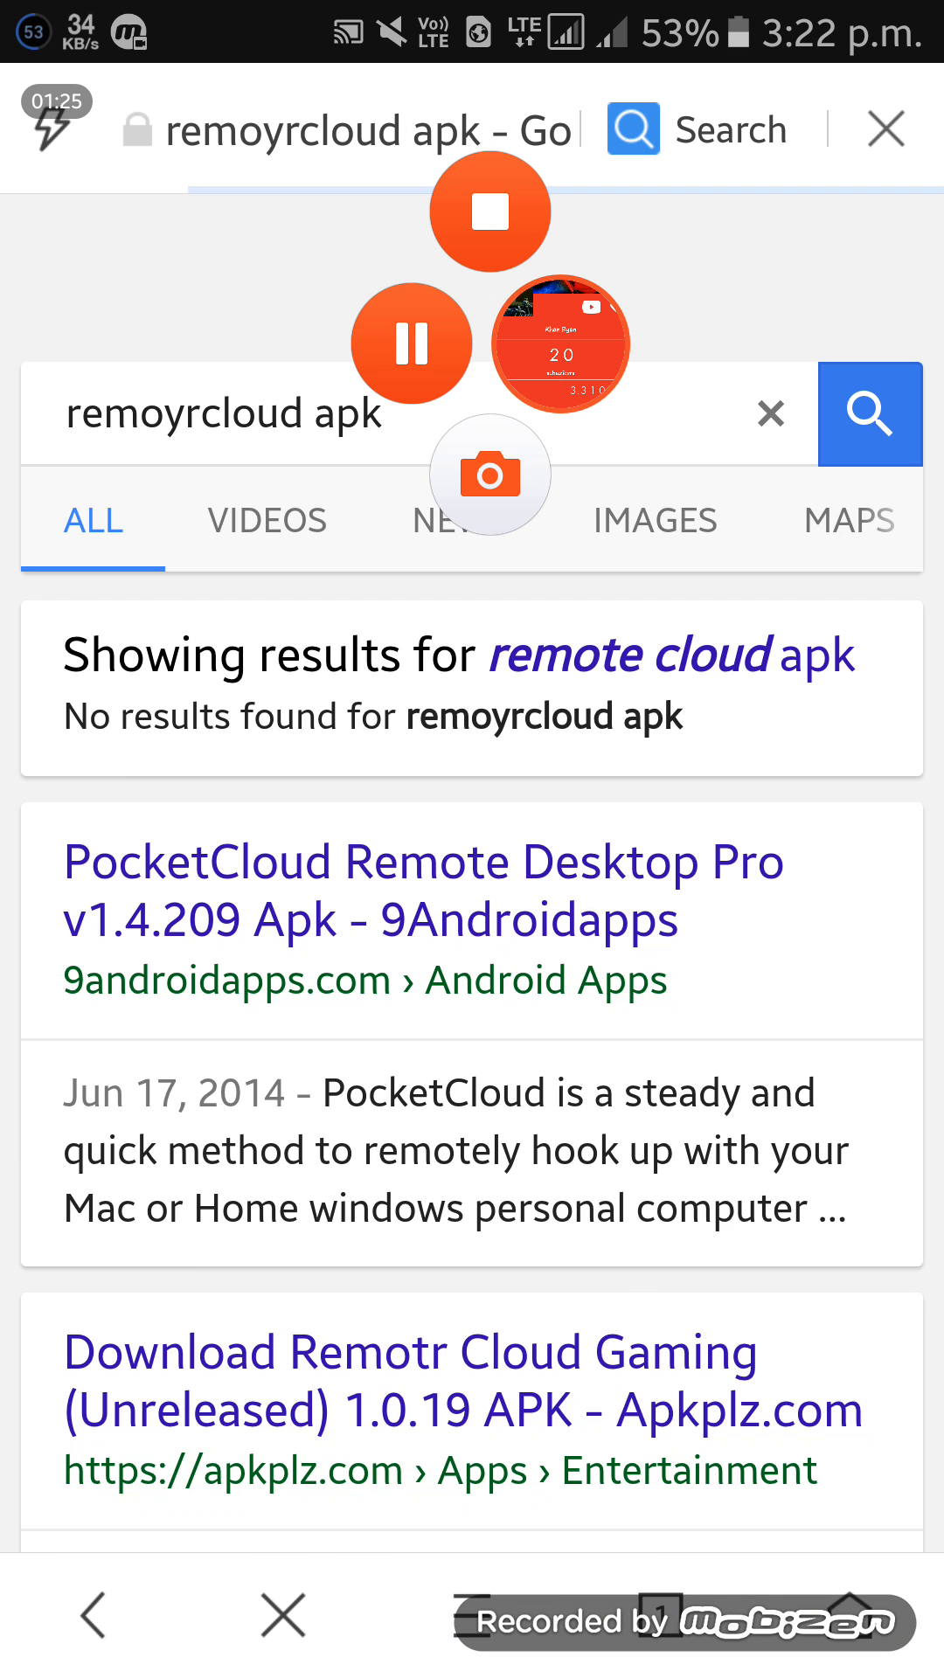
scroll("down", 3)
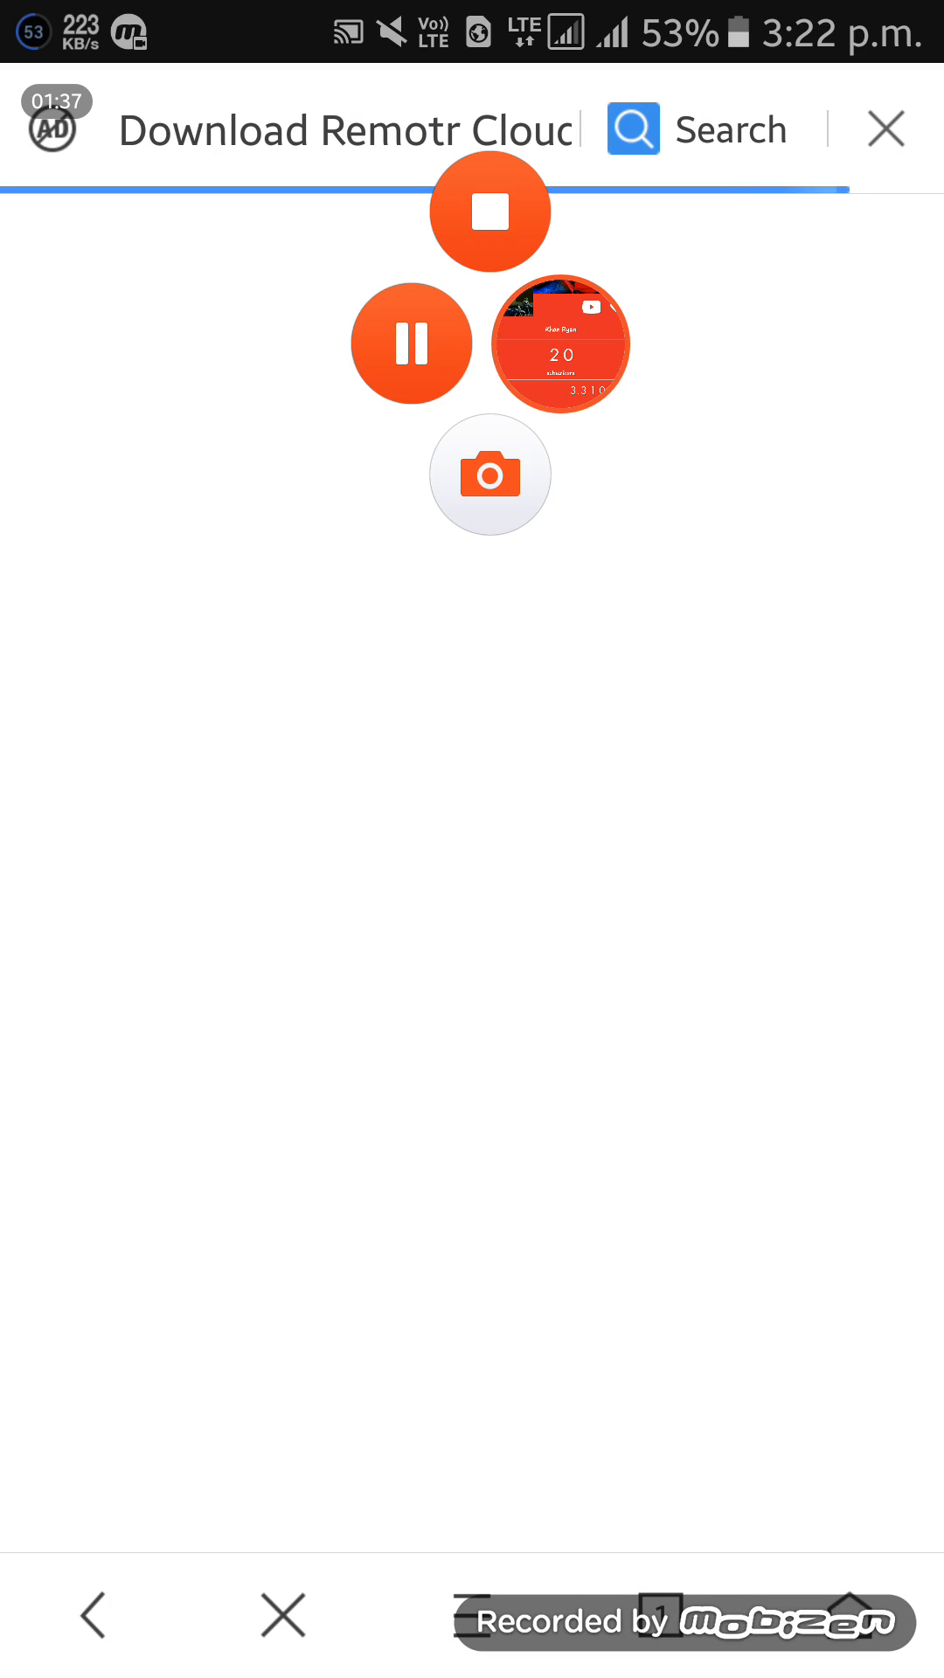
scroll("down", 3)
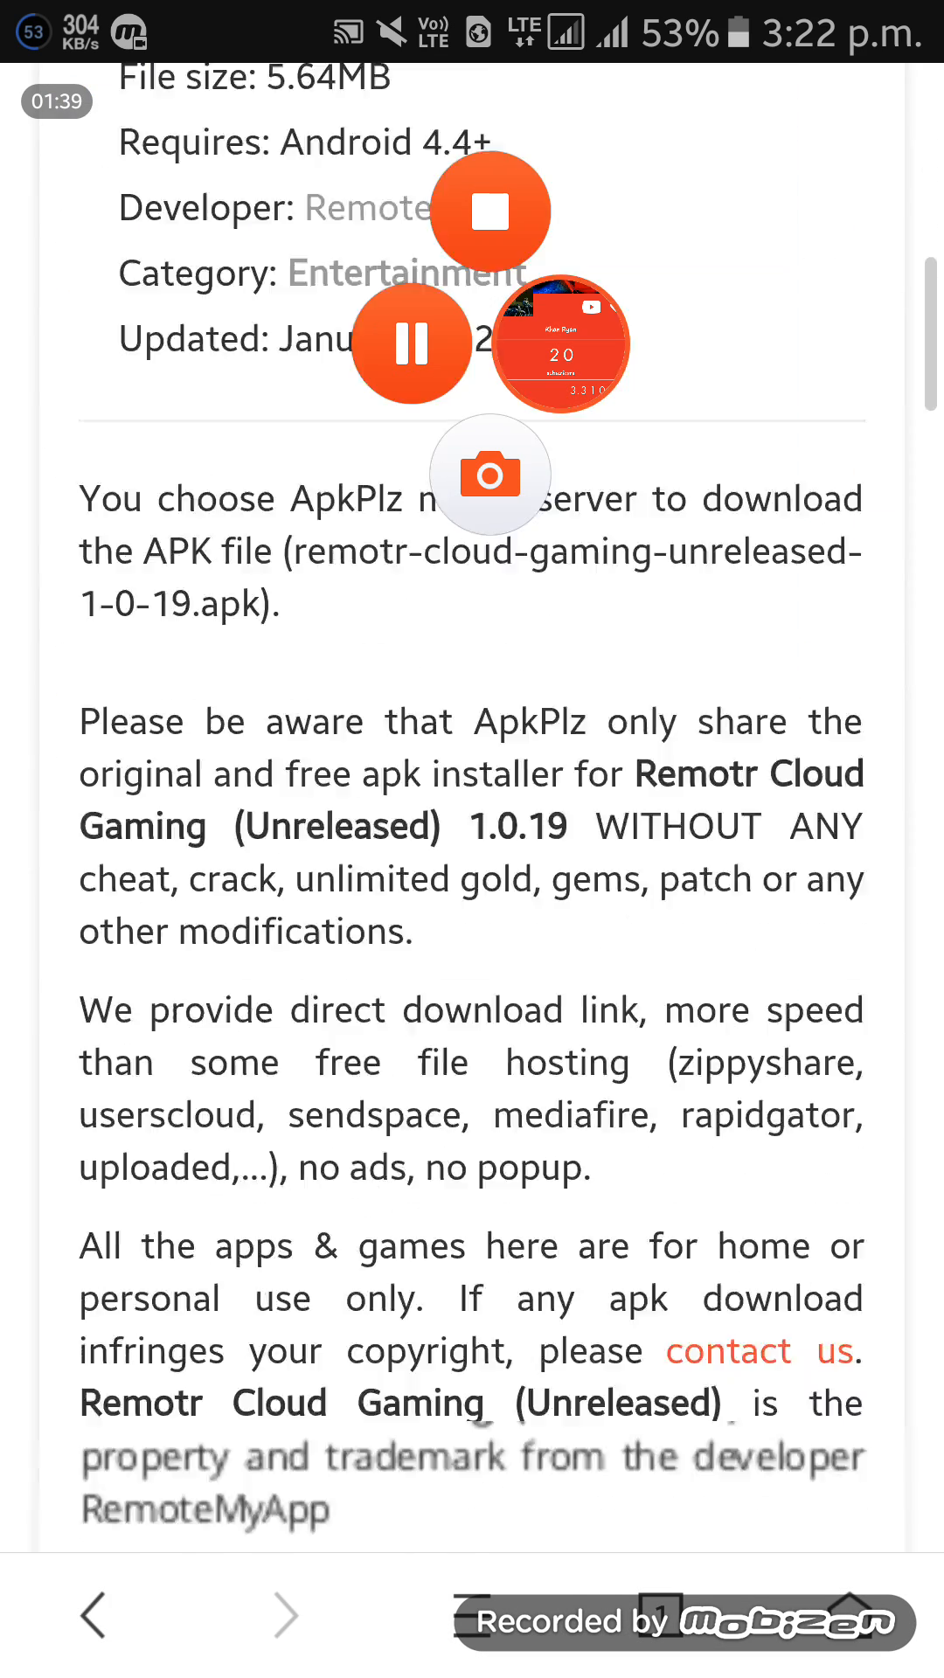
scroll("down", 3)
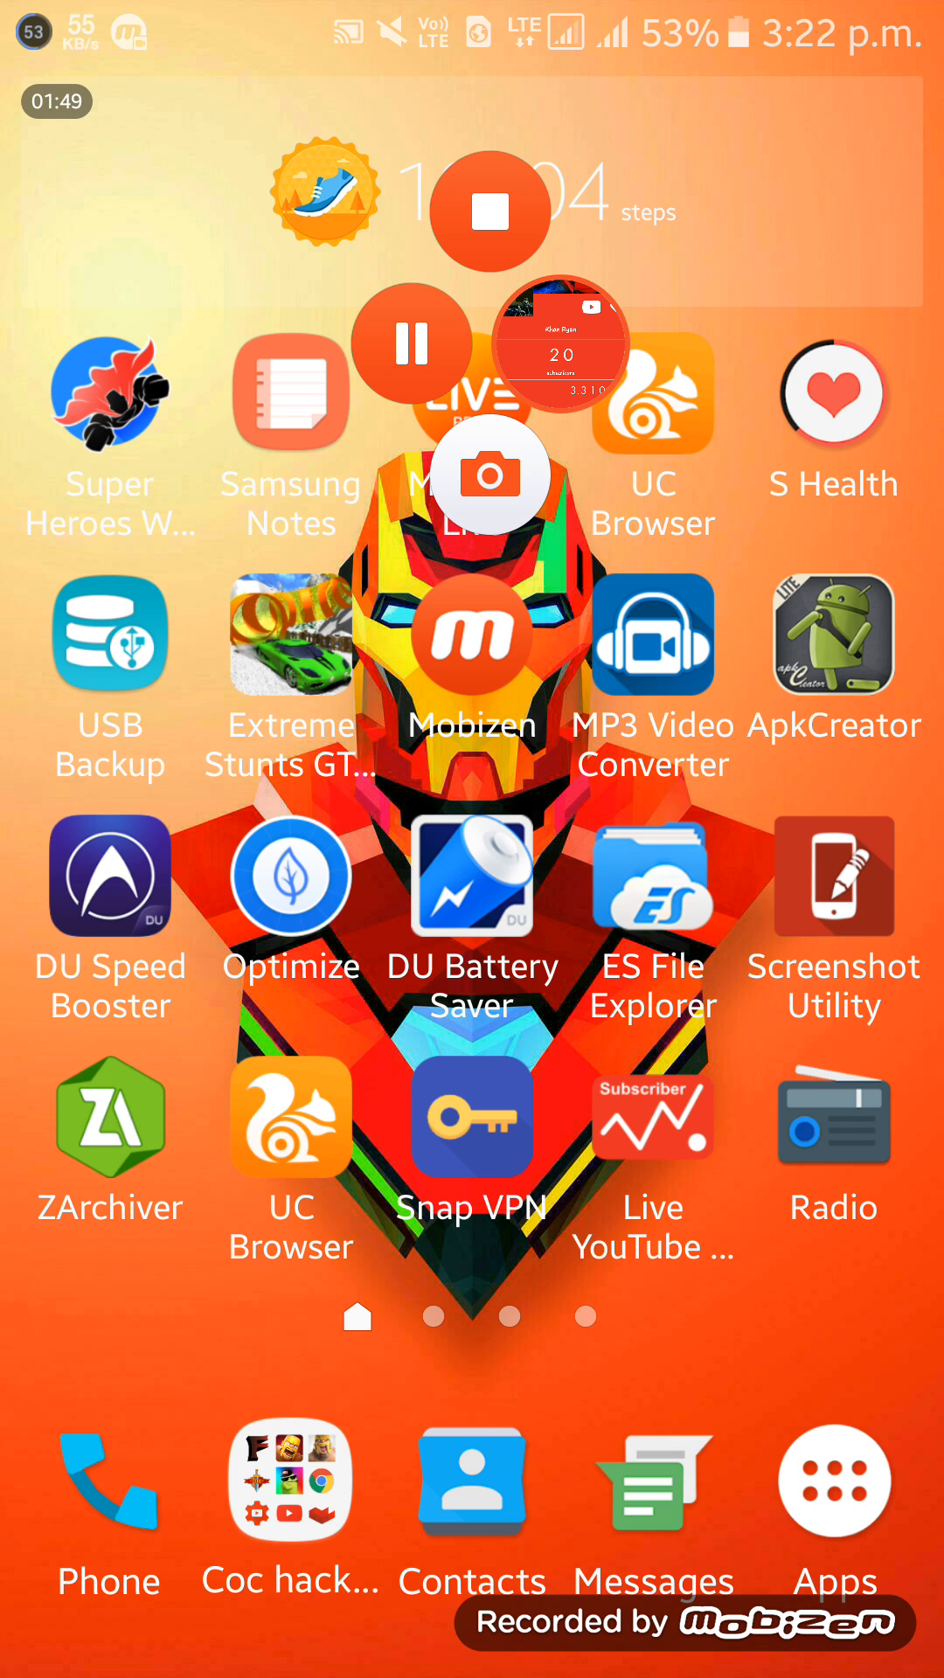
scroll("left", 3)
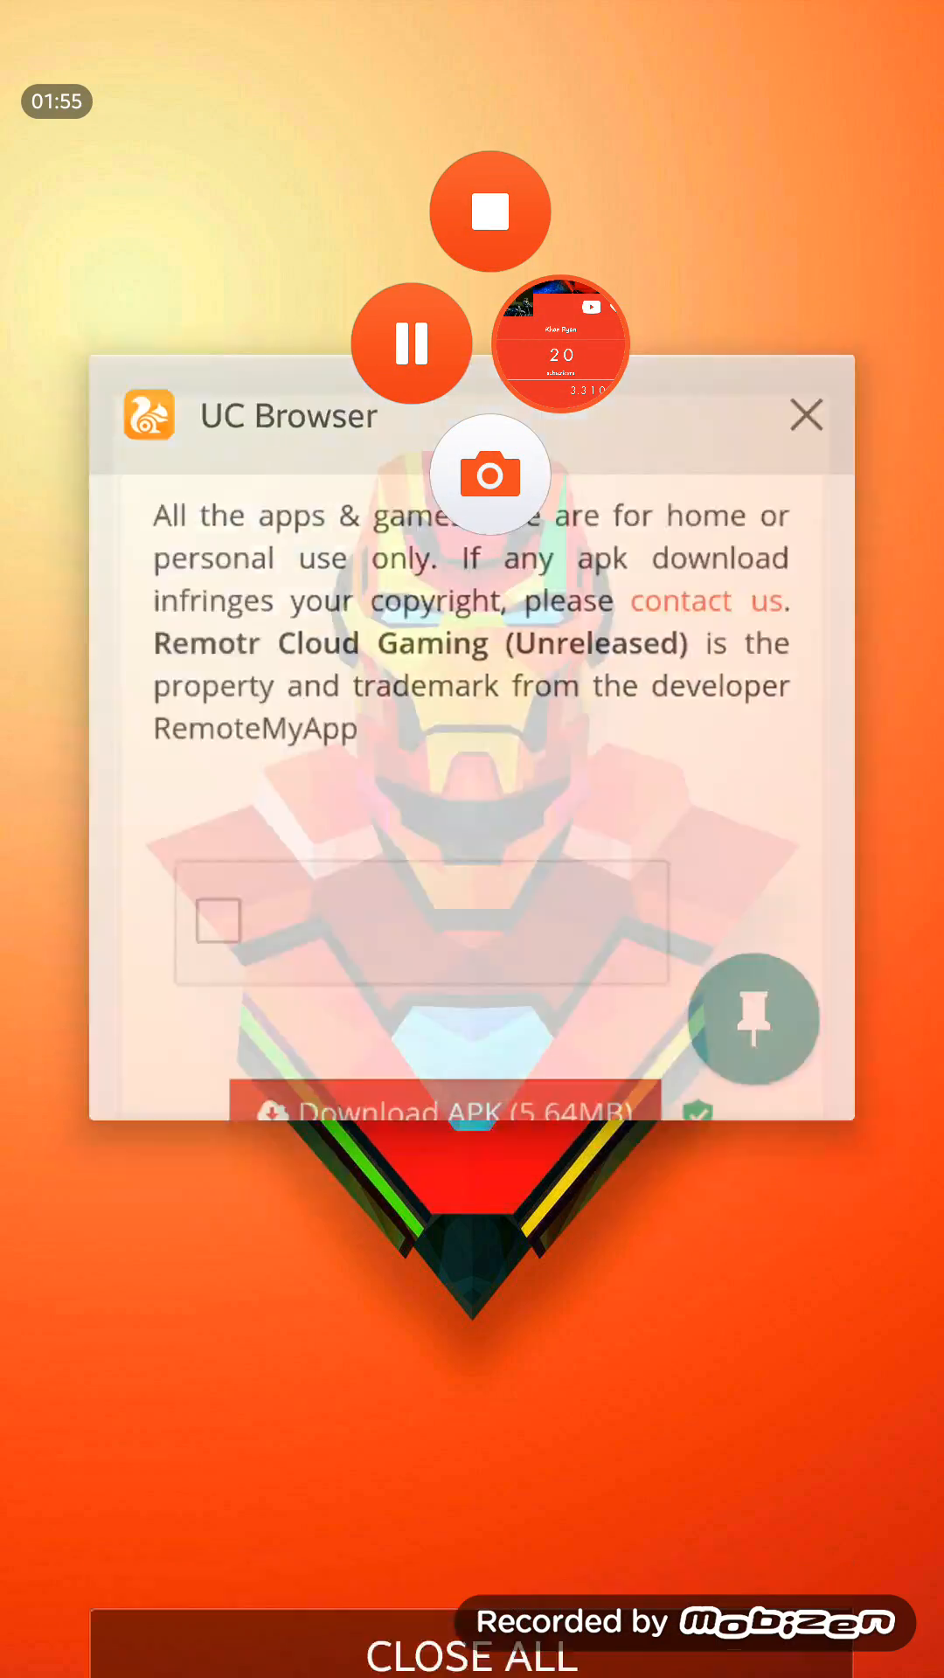
left_click(806, 415)
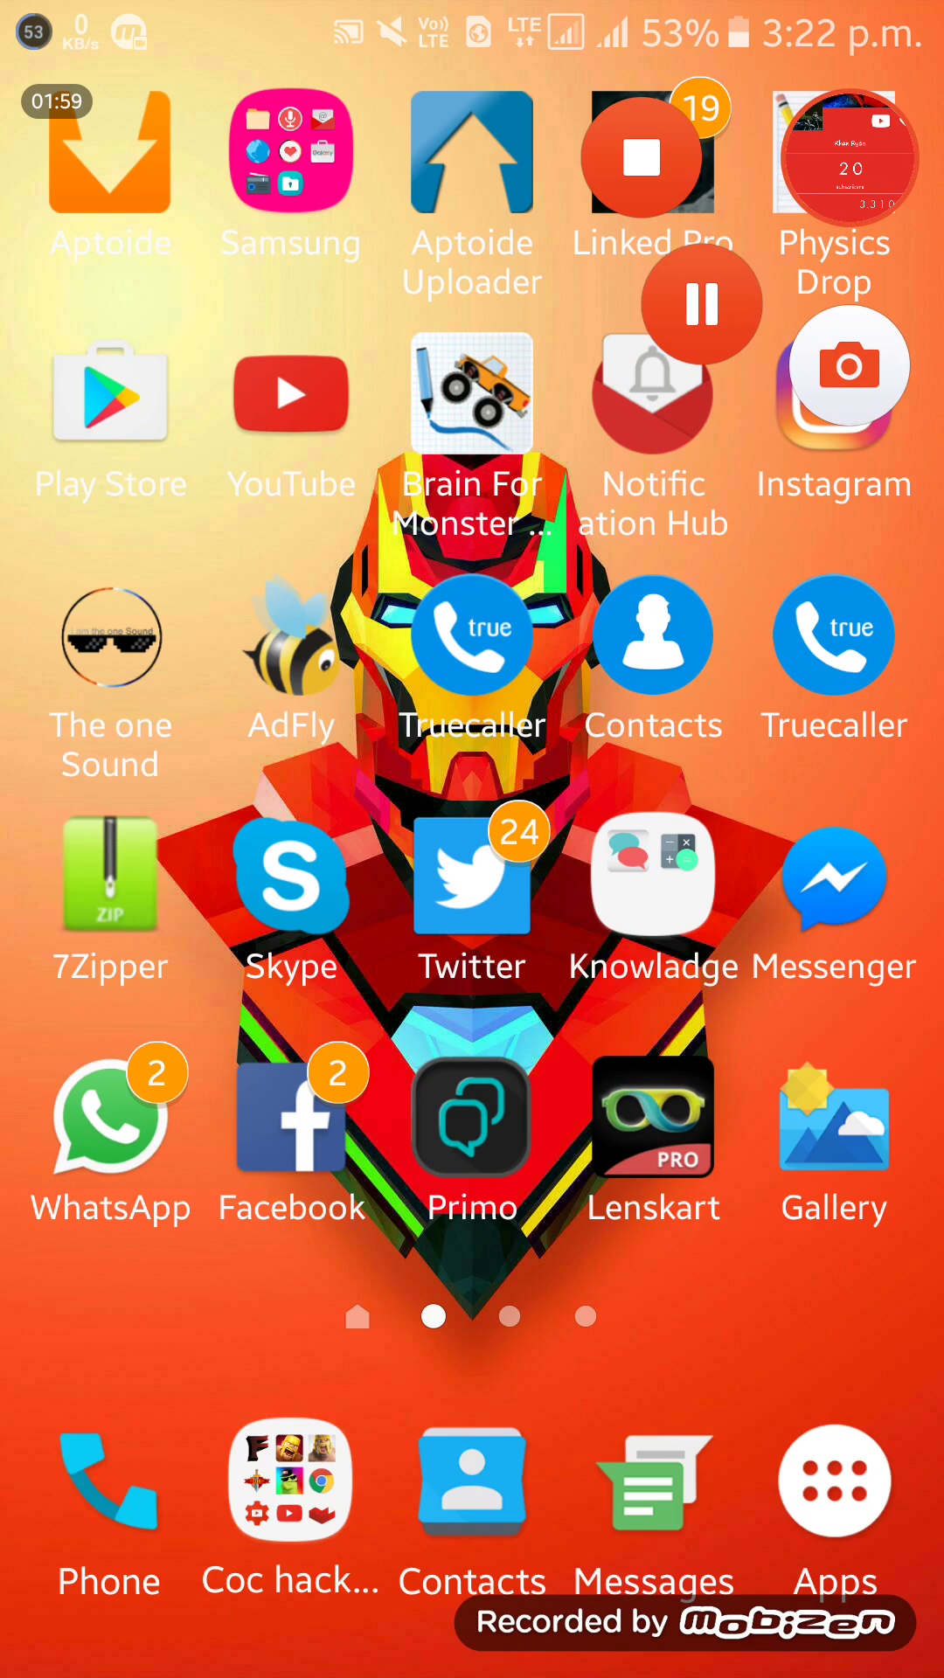
scroll("left", 3)
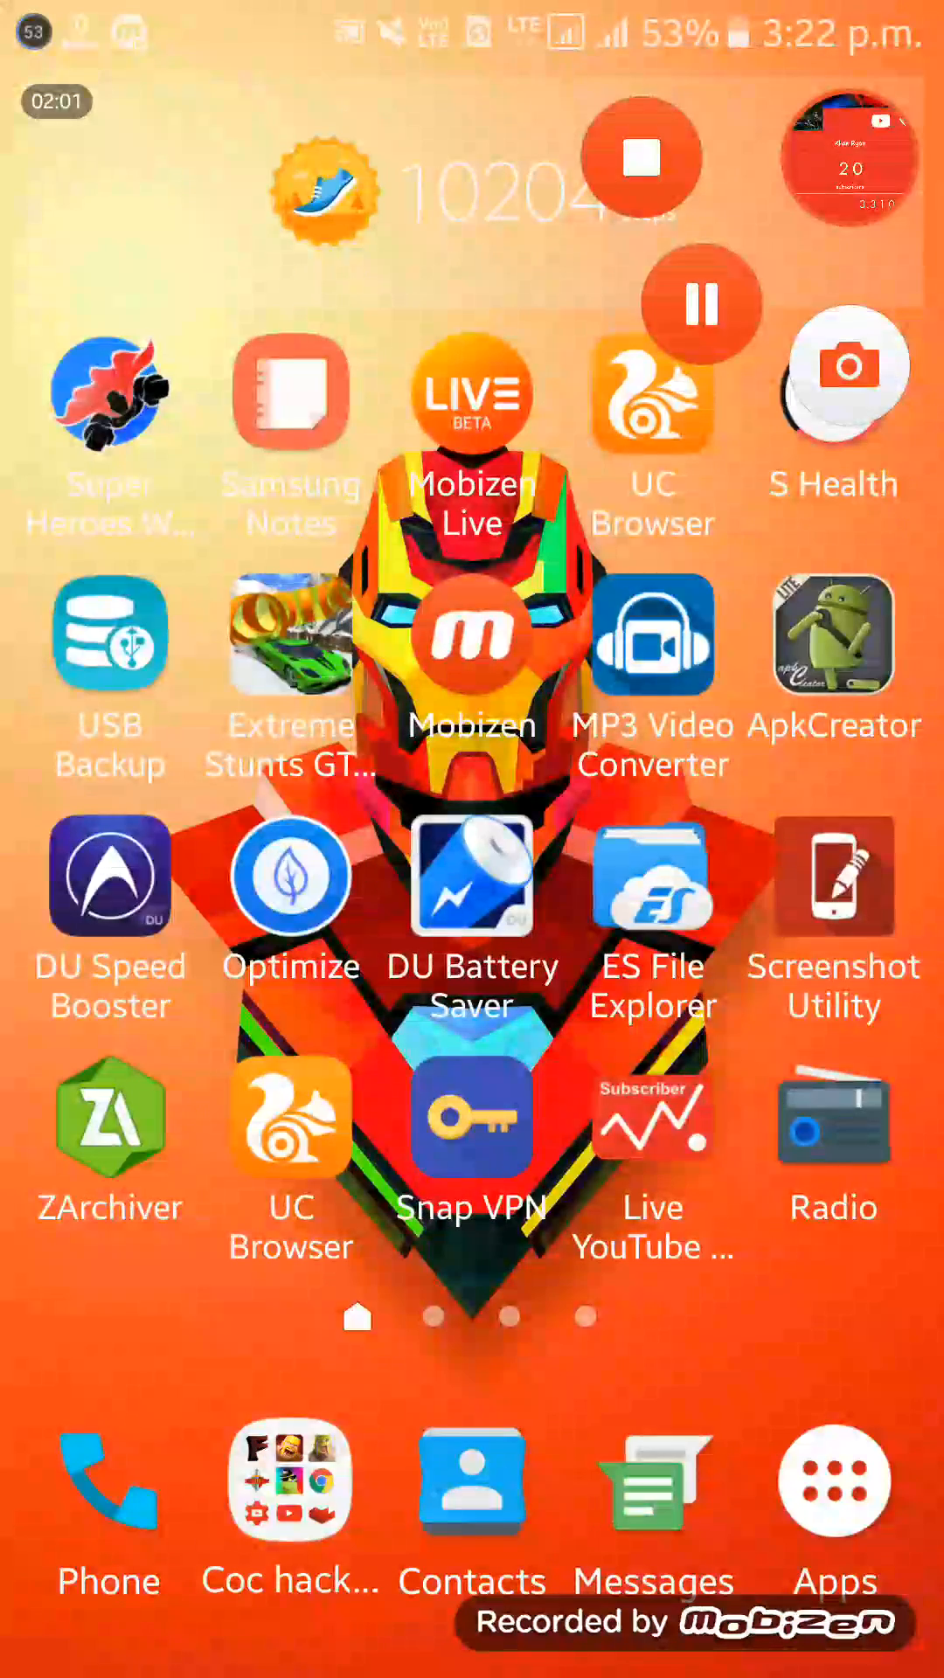
Search Play Store for 'hol' and launch VPN - Hola Free VPN.
scroll("left", 3)
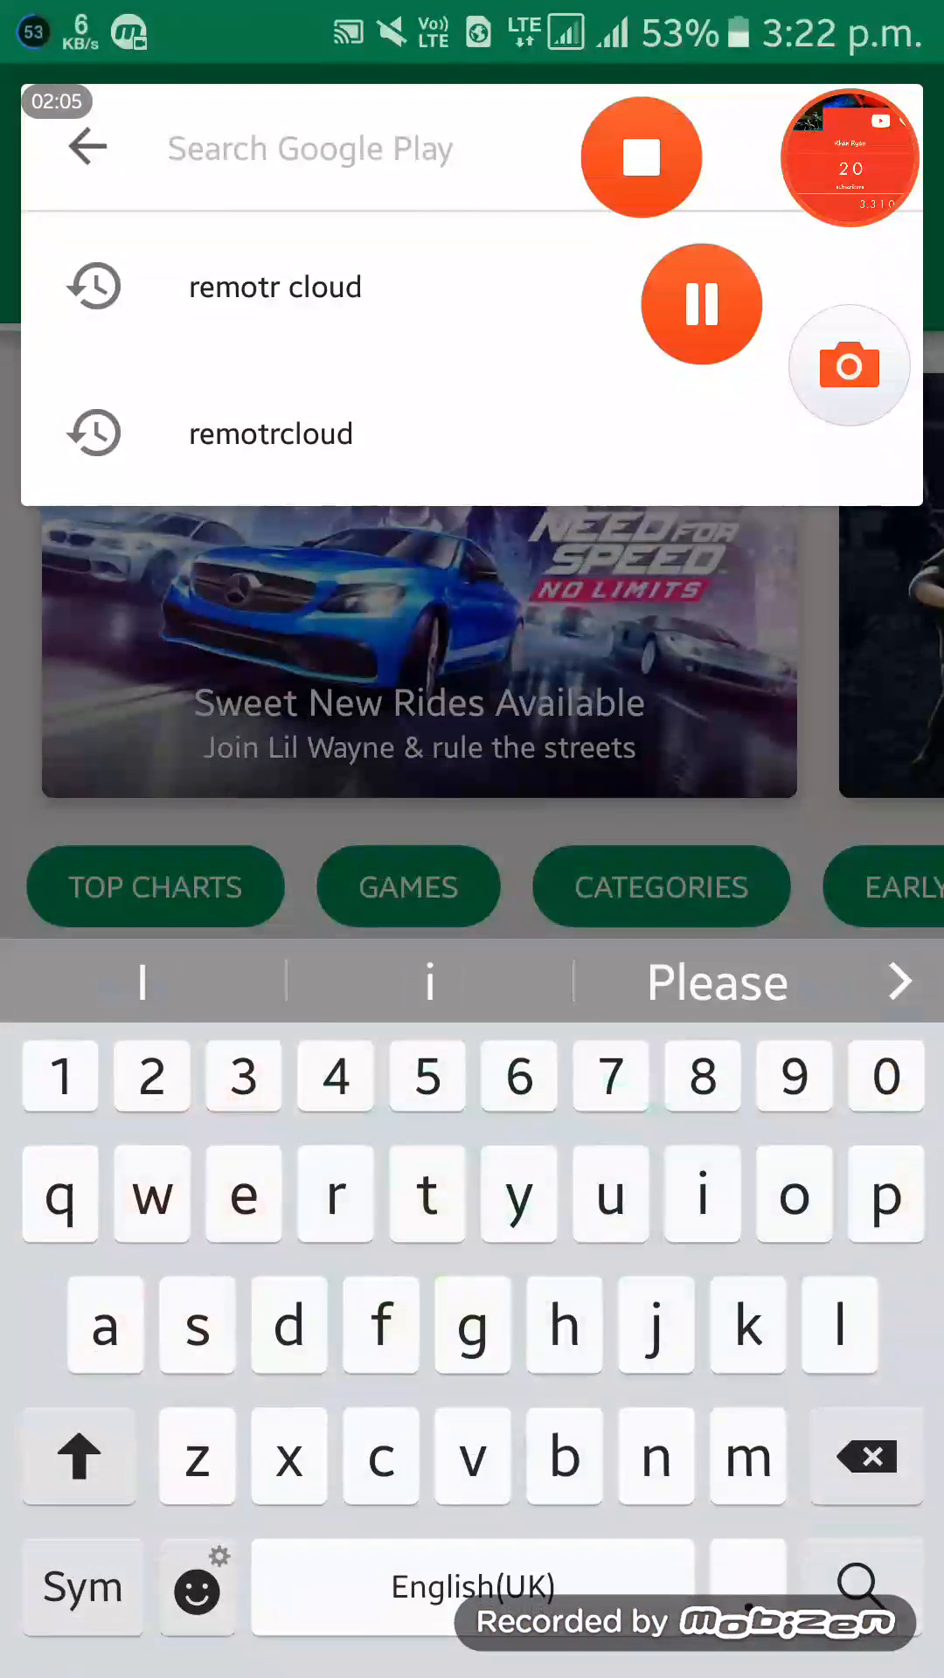
type("hol")
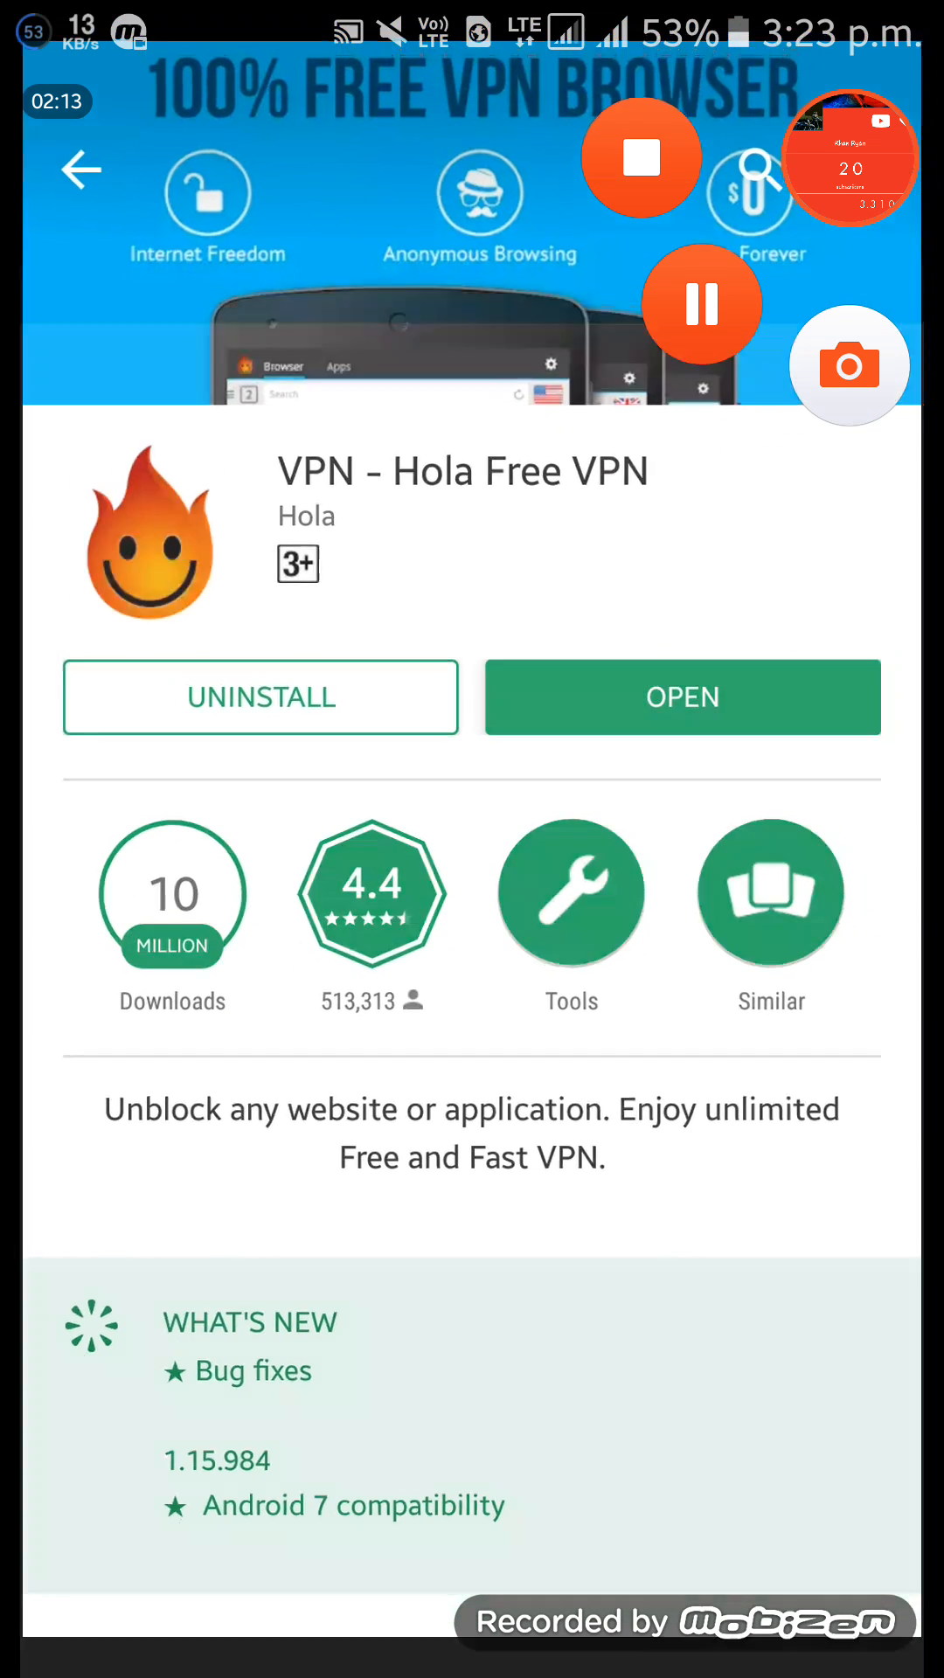
left_click(682, 696)
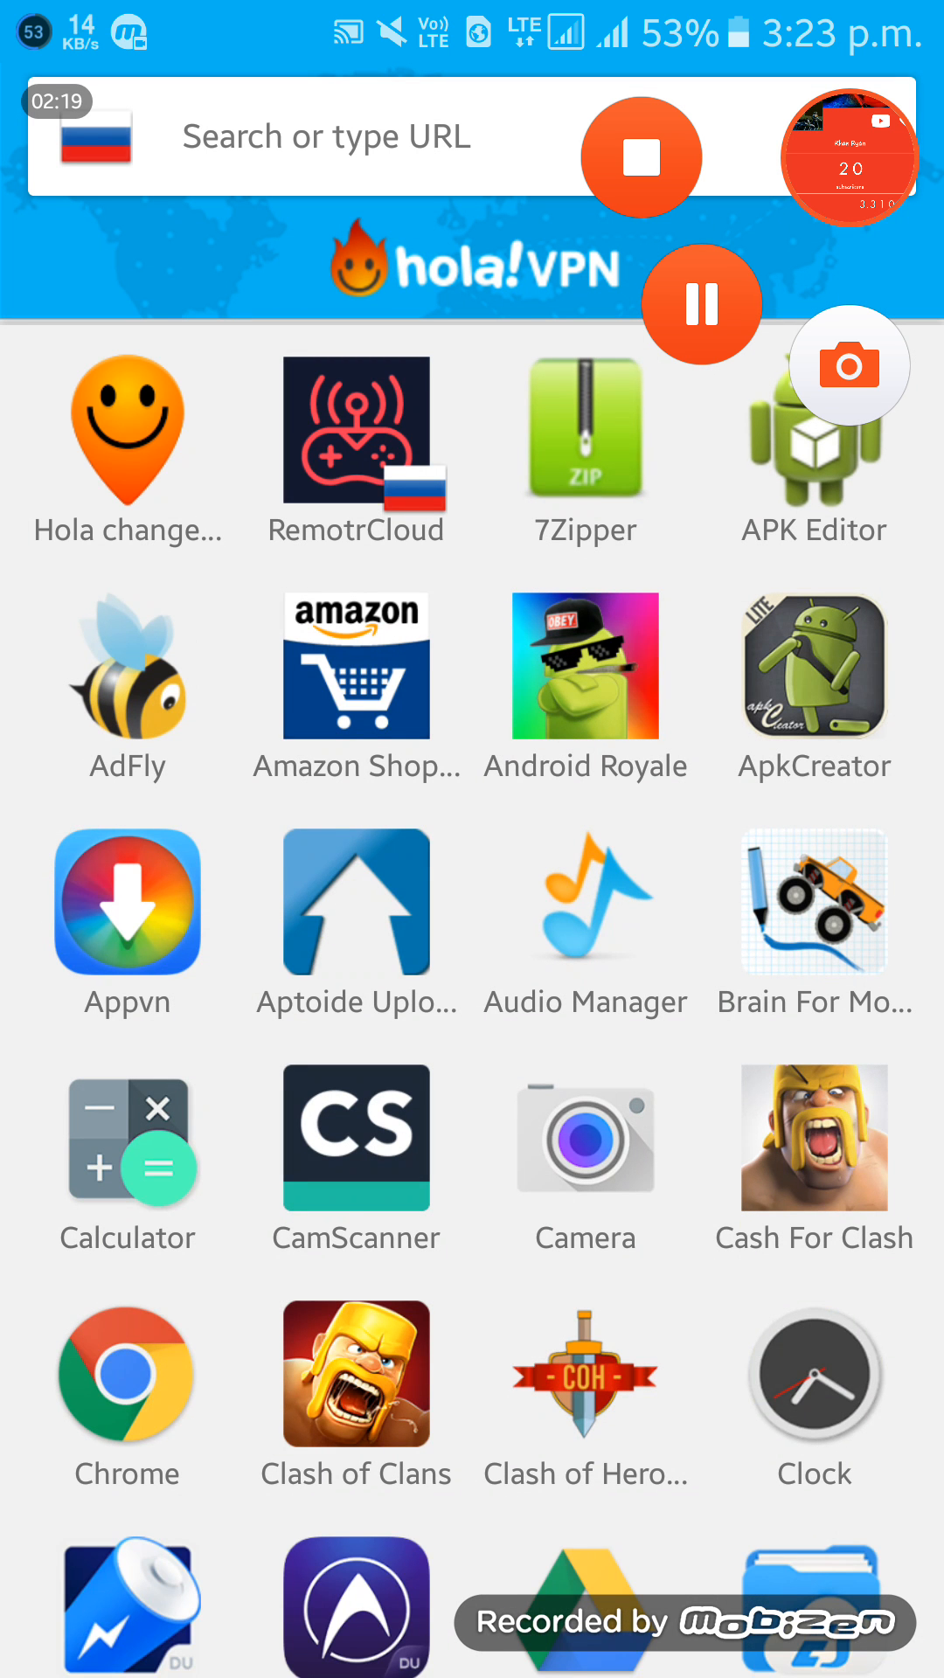
Launch RemotrCloud from Hola with the access location set to Russia.
left_click(355, 433)
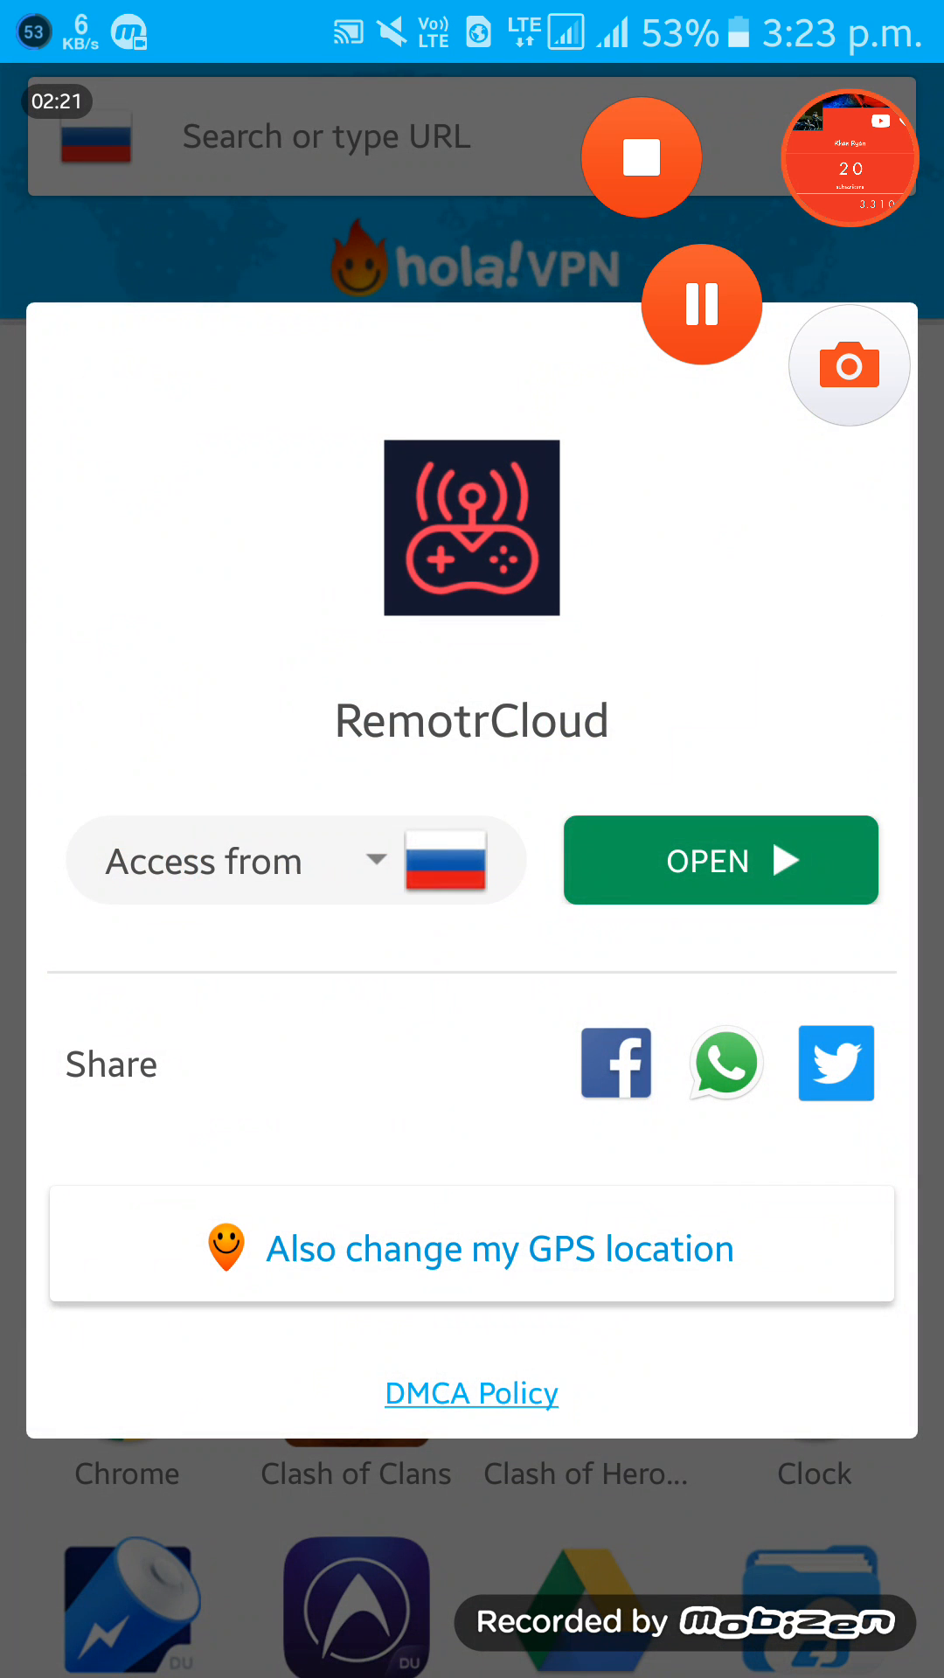
left_click(236, 860)
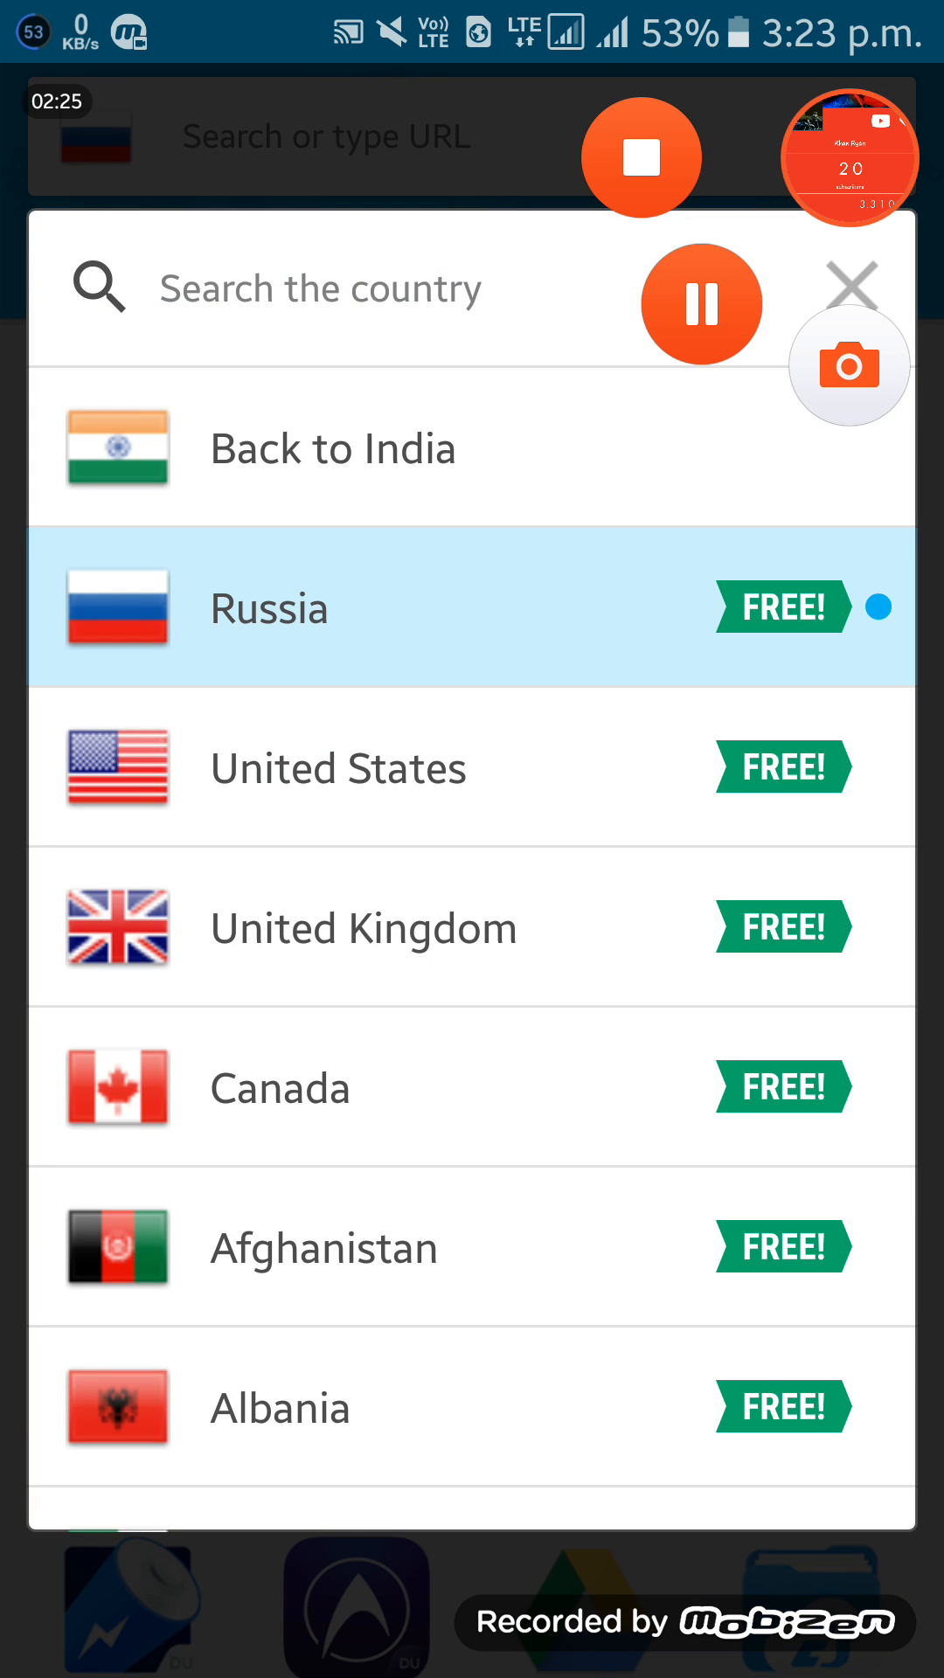
left_click(269, 609)
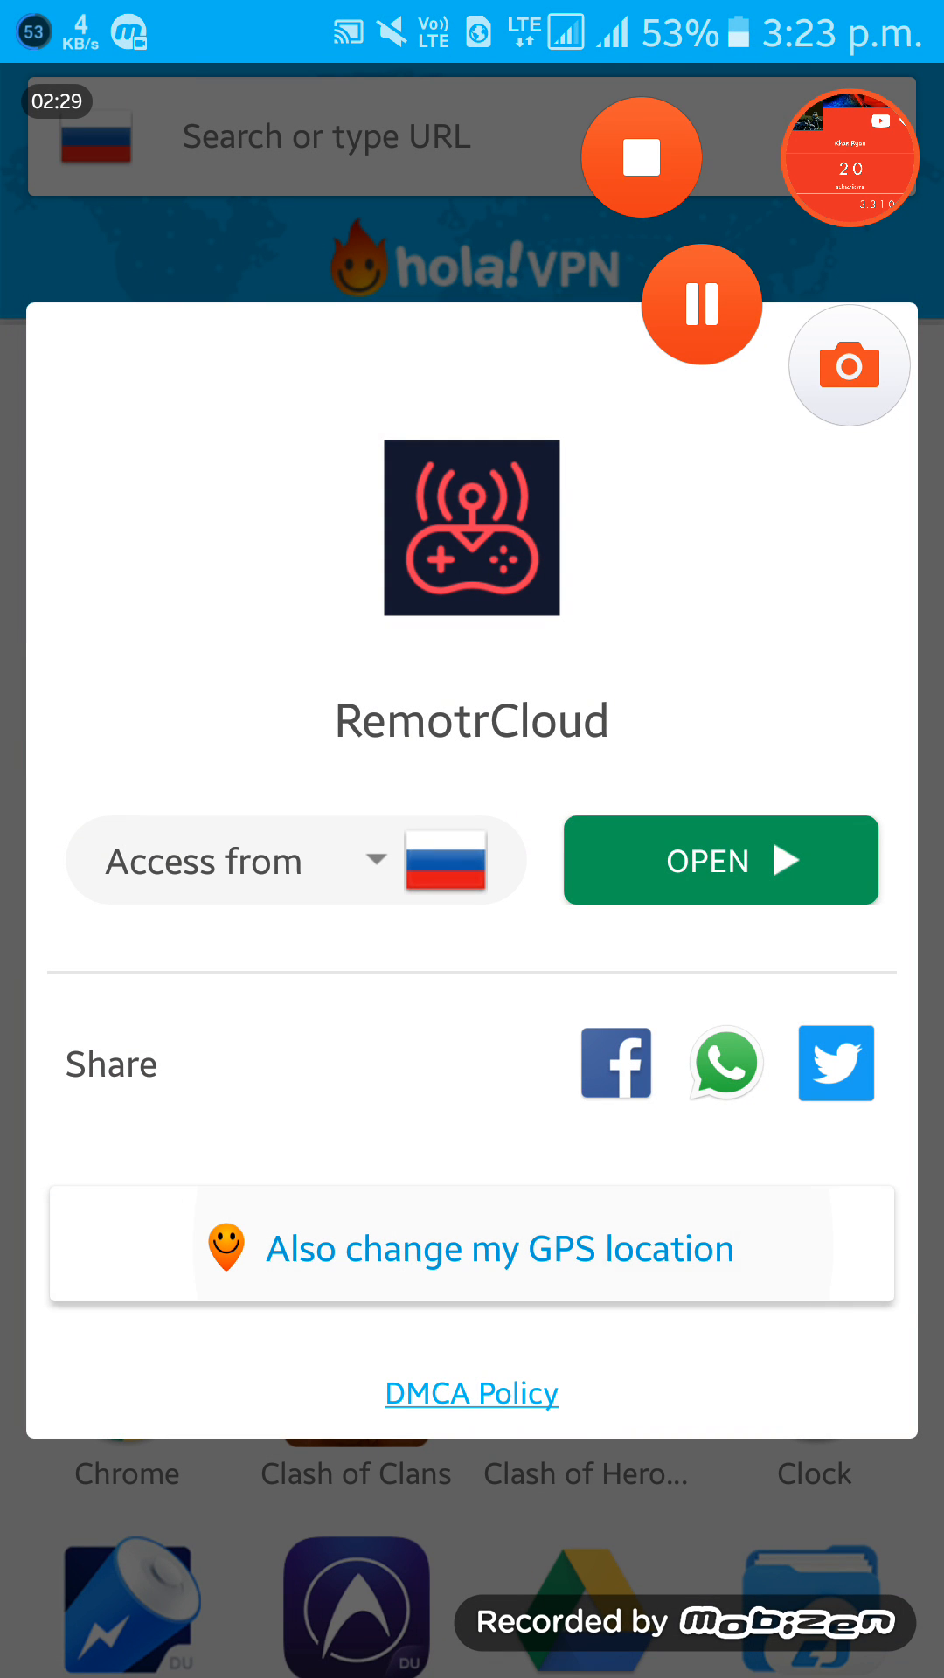
left_click(498, 1248)
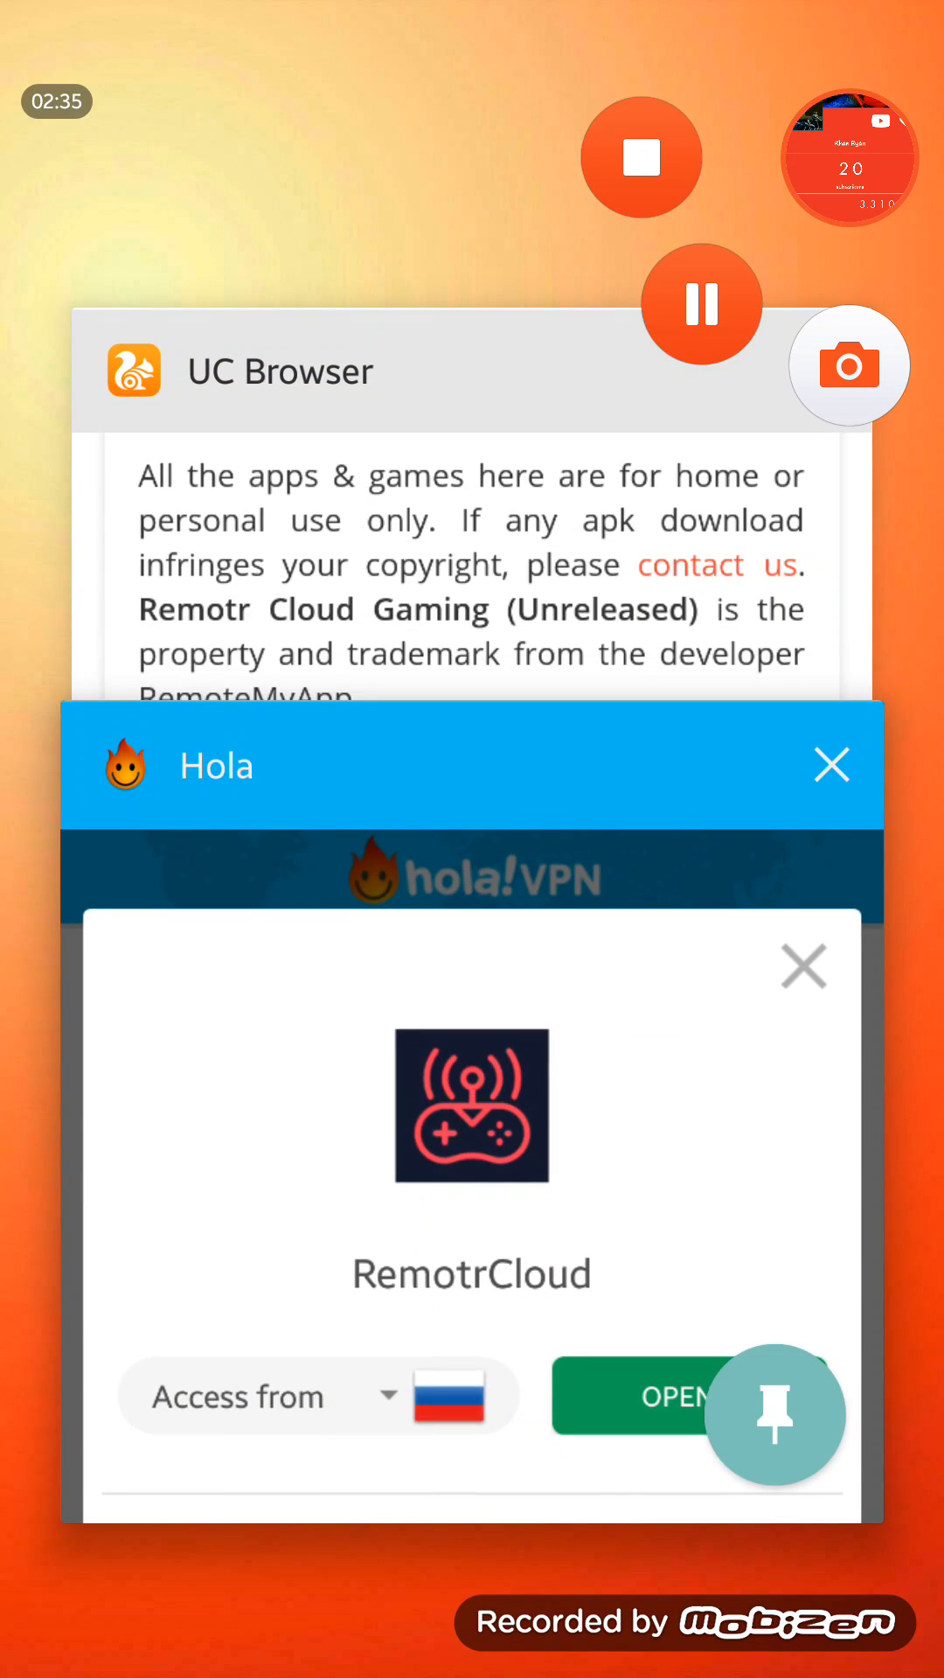
Return to RemotrCloud, scroll the Games list, and start the Ethan: Meteor Hunter demo.
left_click(673, 1396)
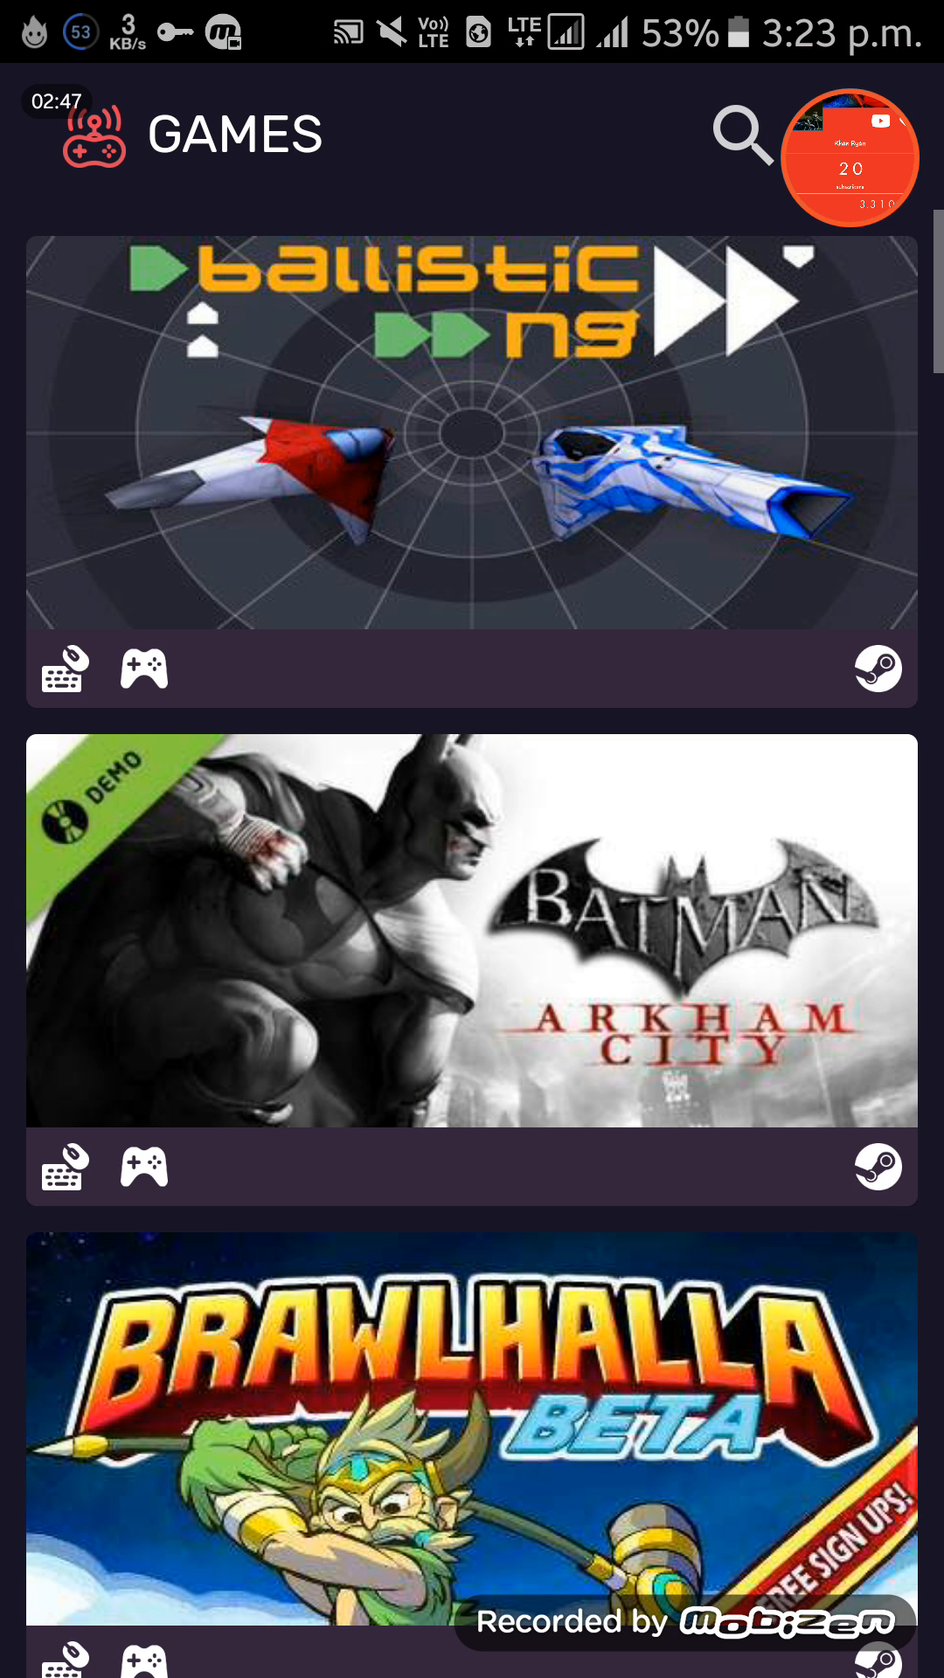
scroll("down", 3)
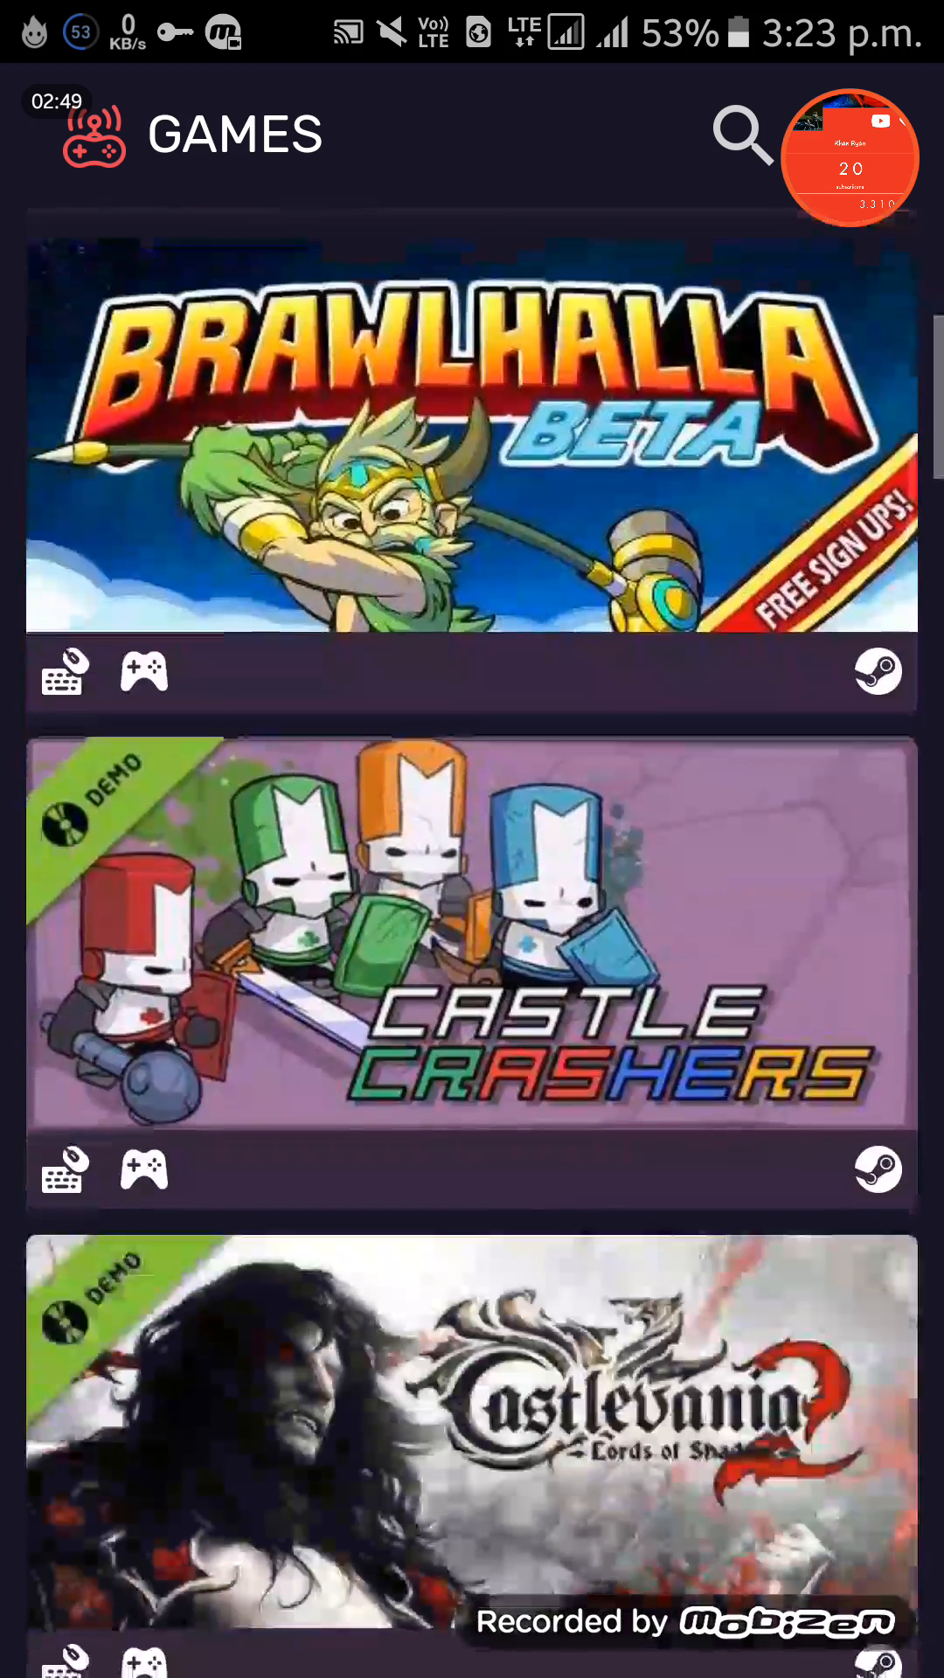
scroll("down", 3)
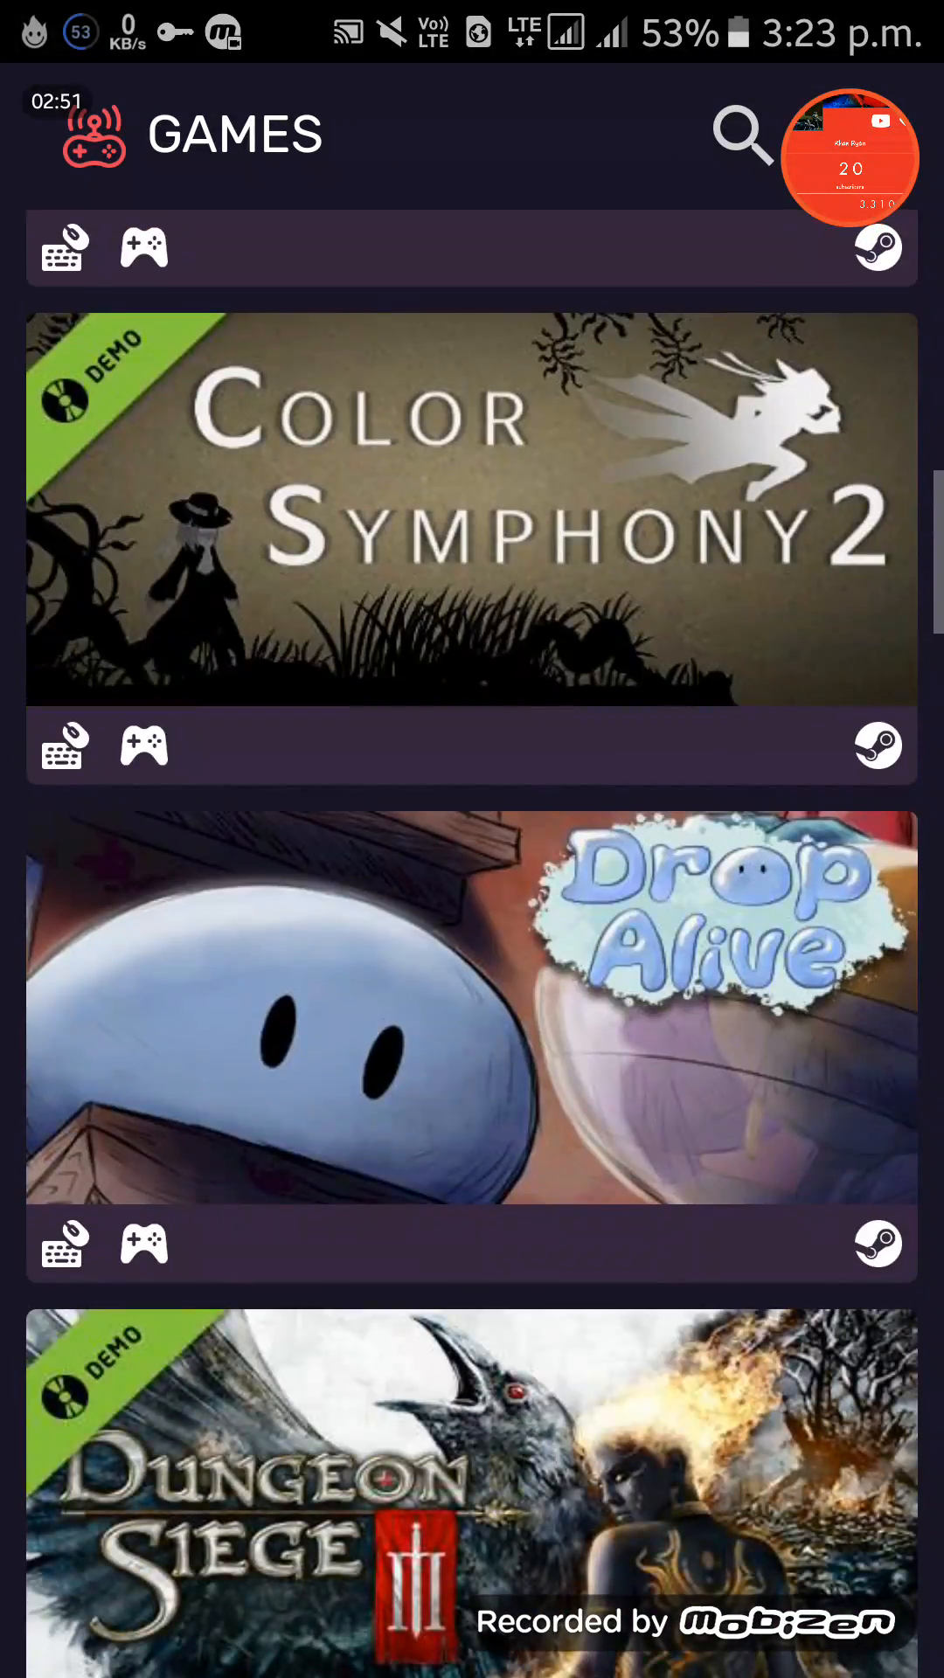
scroll("down", 3)
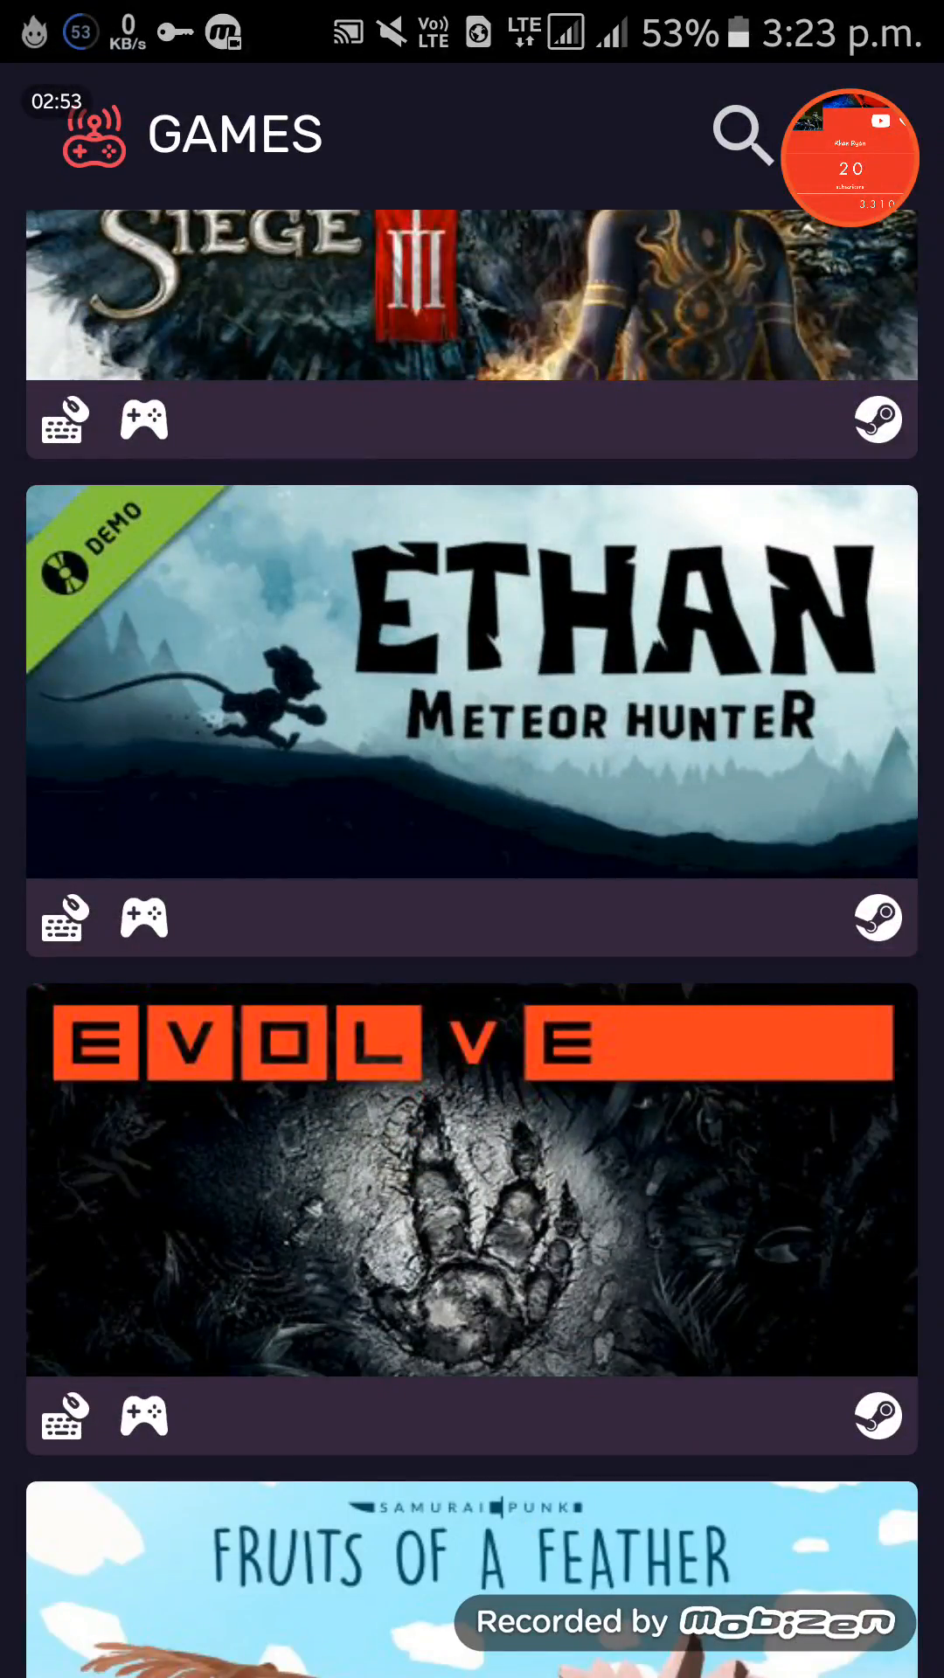
left_click(470, 679)
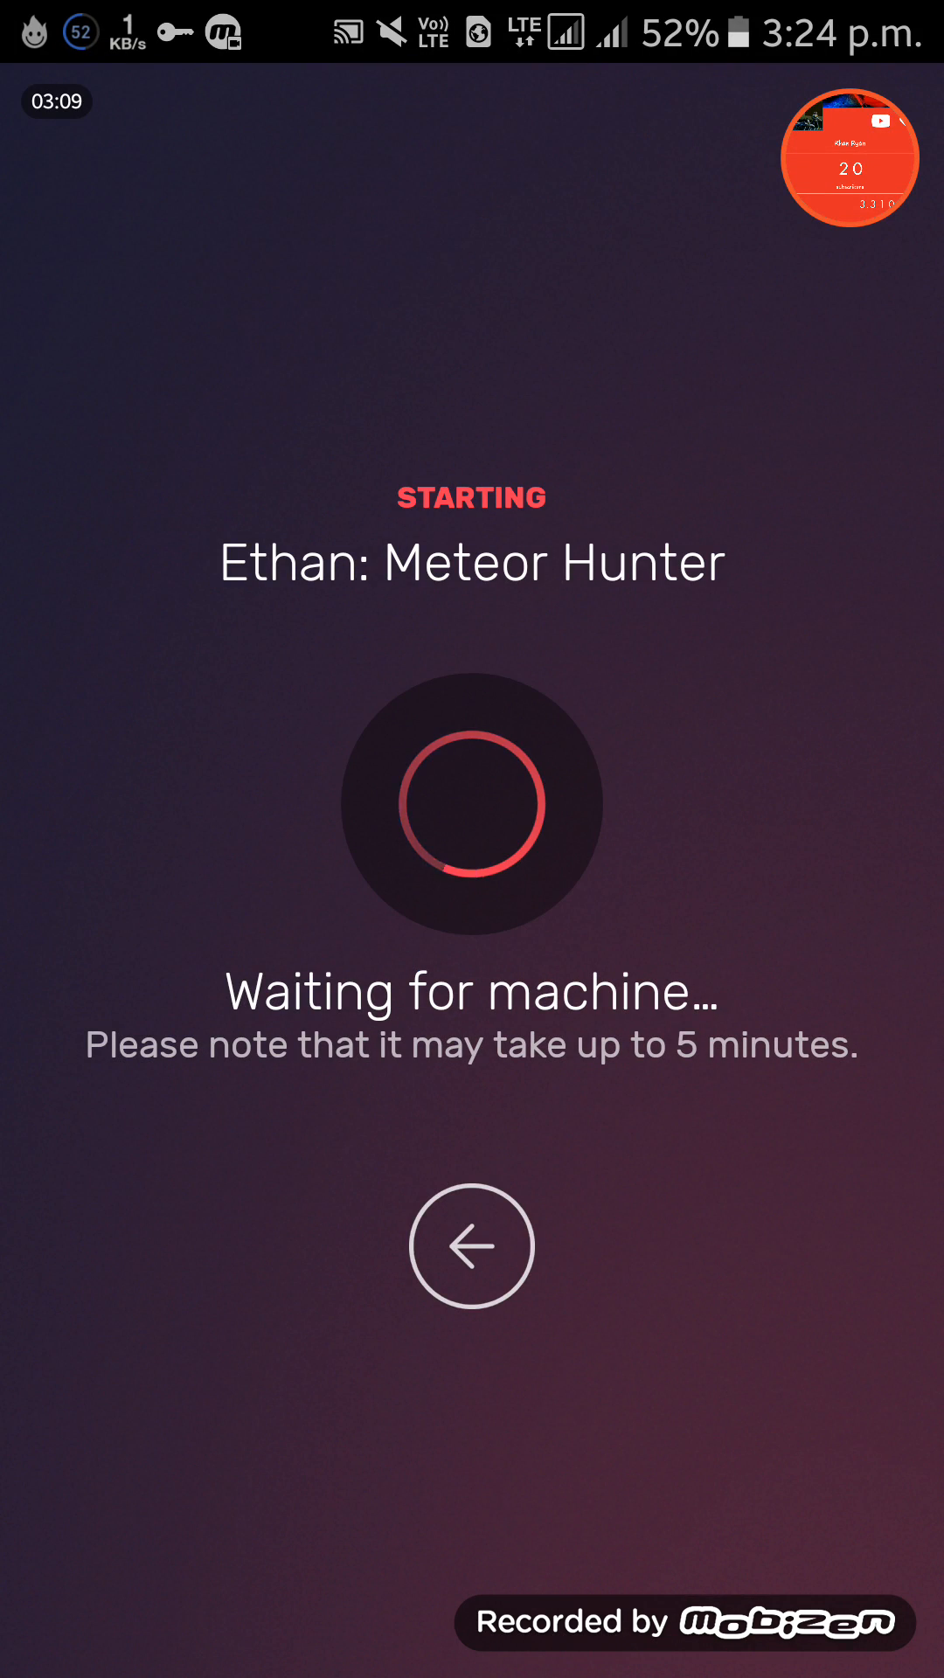
Back out of the waiting-for-machine screen and cancel the Hola VPN Service dialog.
left_click(470, 1246)
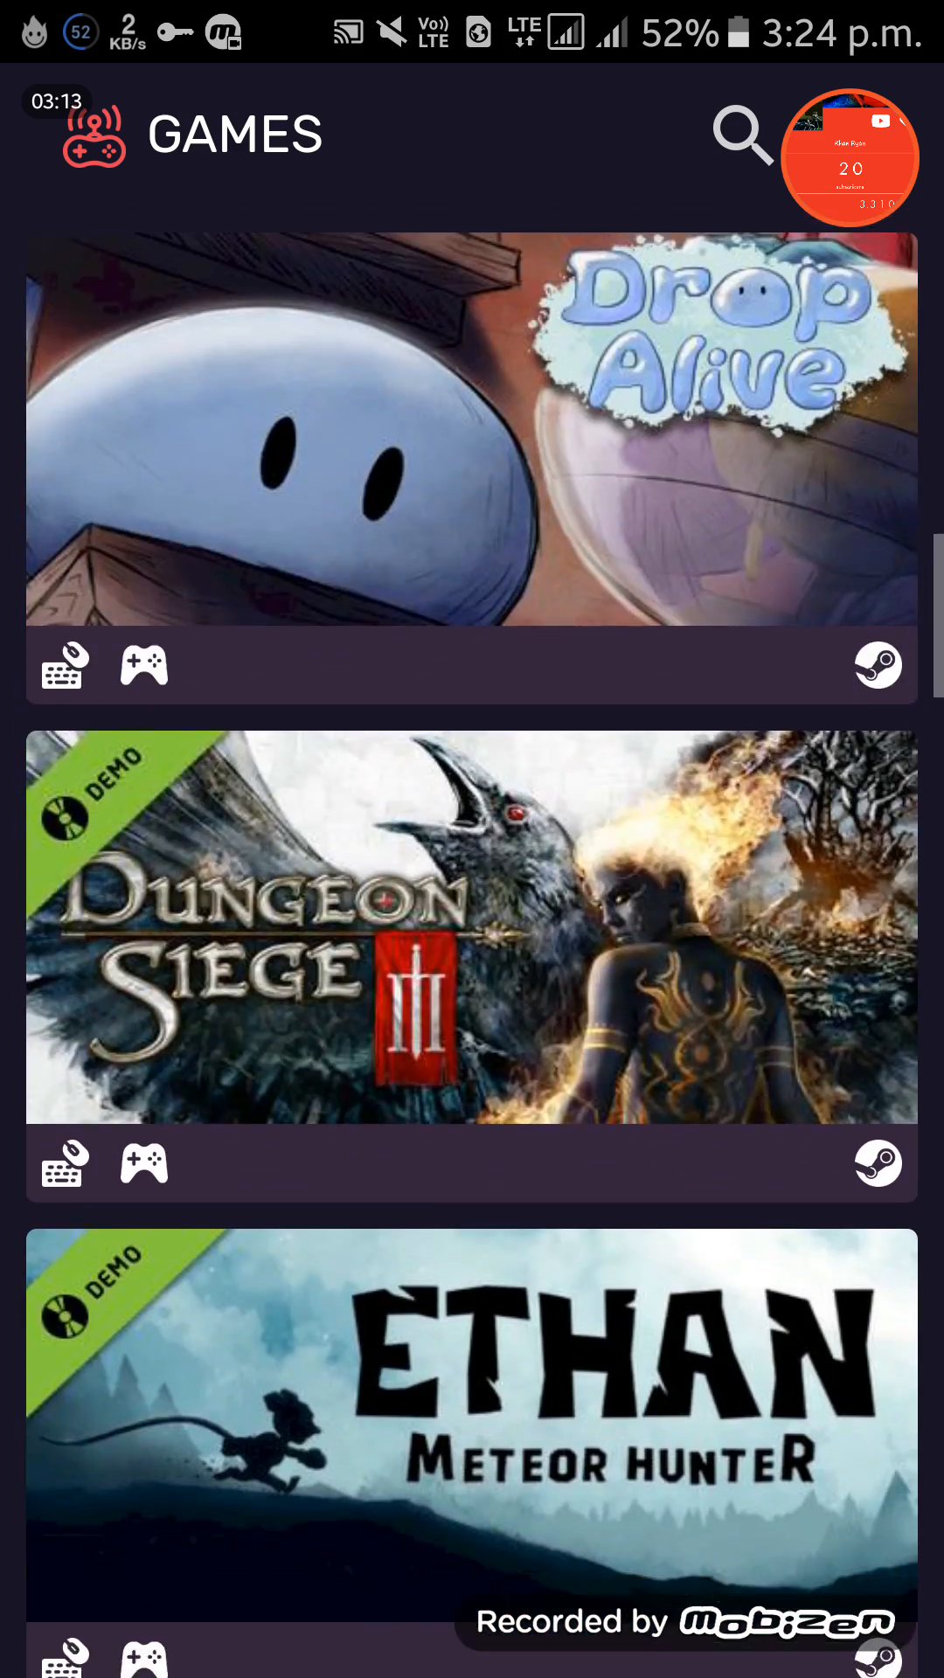
scroll("down", 3)
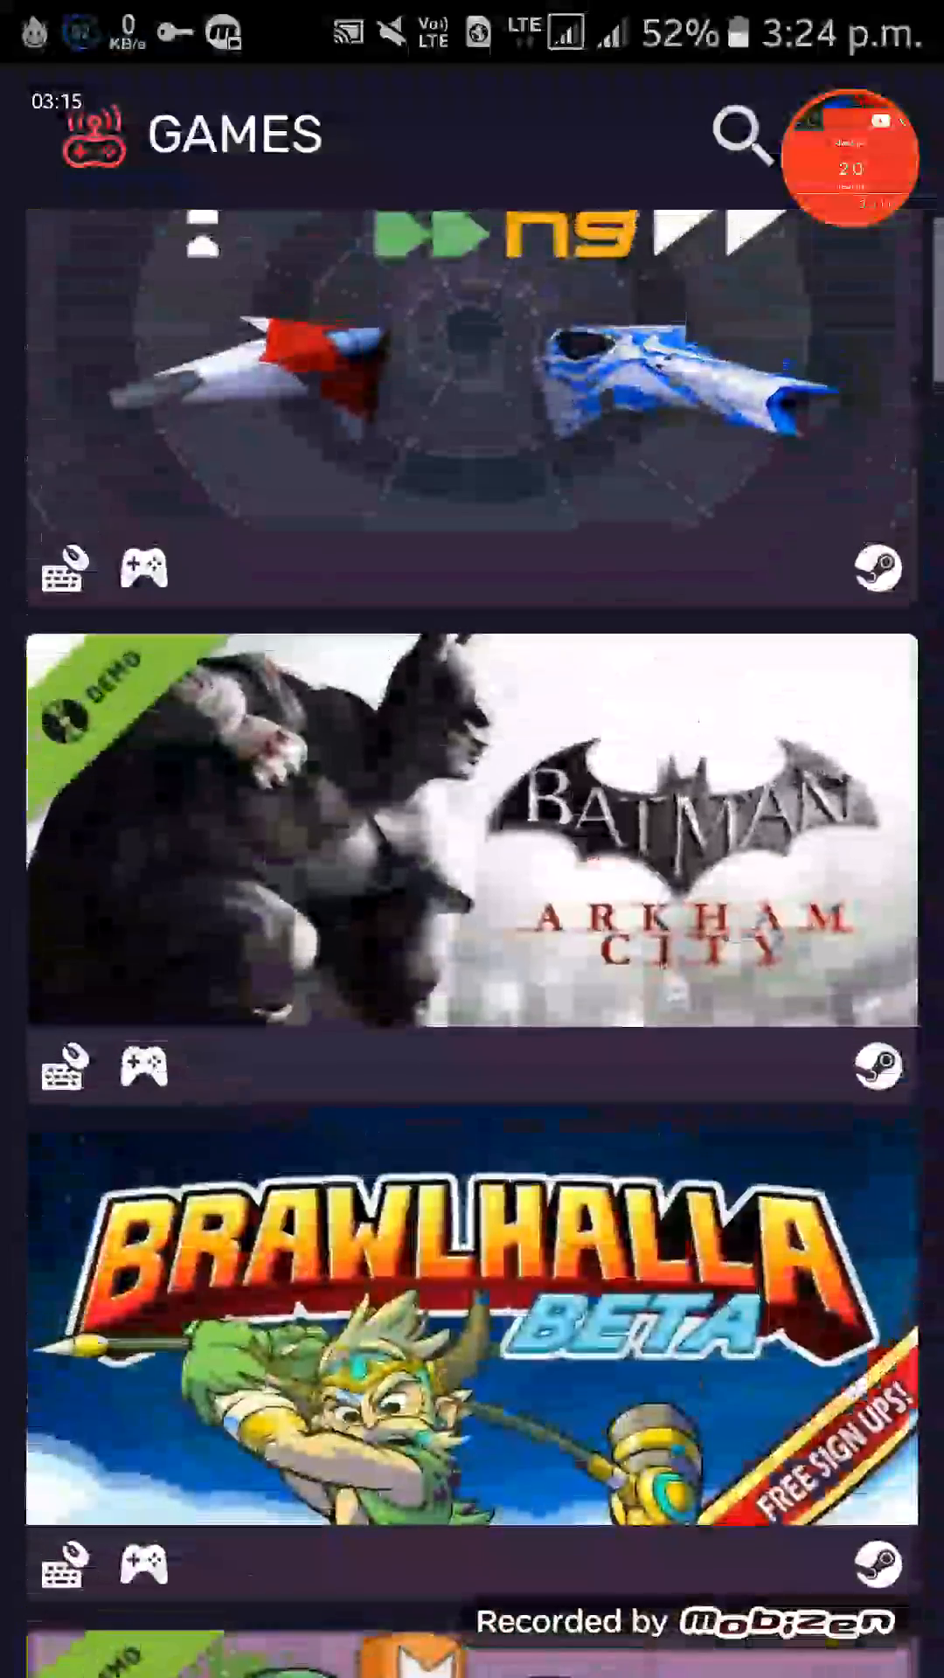
left_click(470, 845)
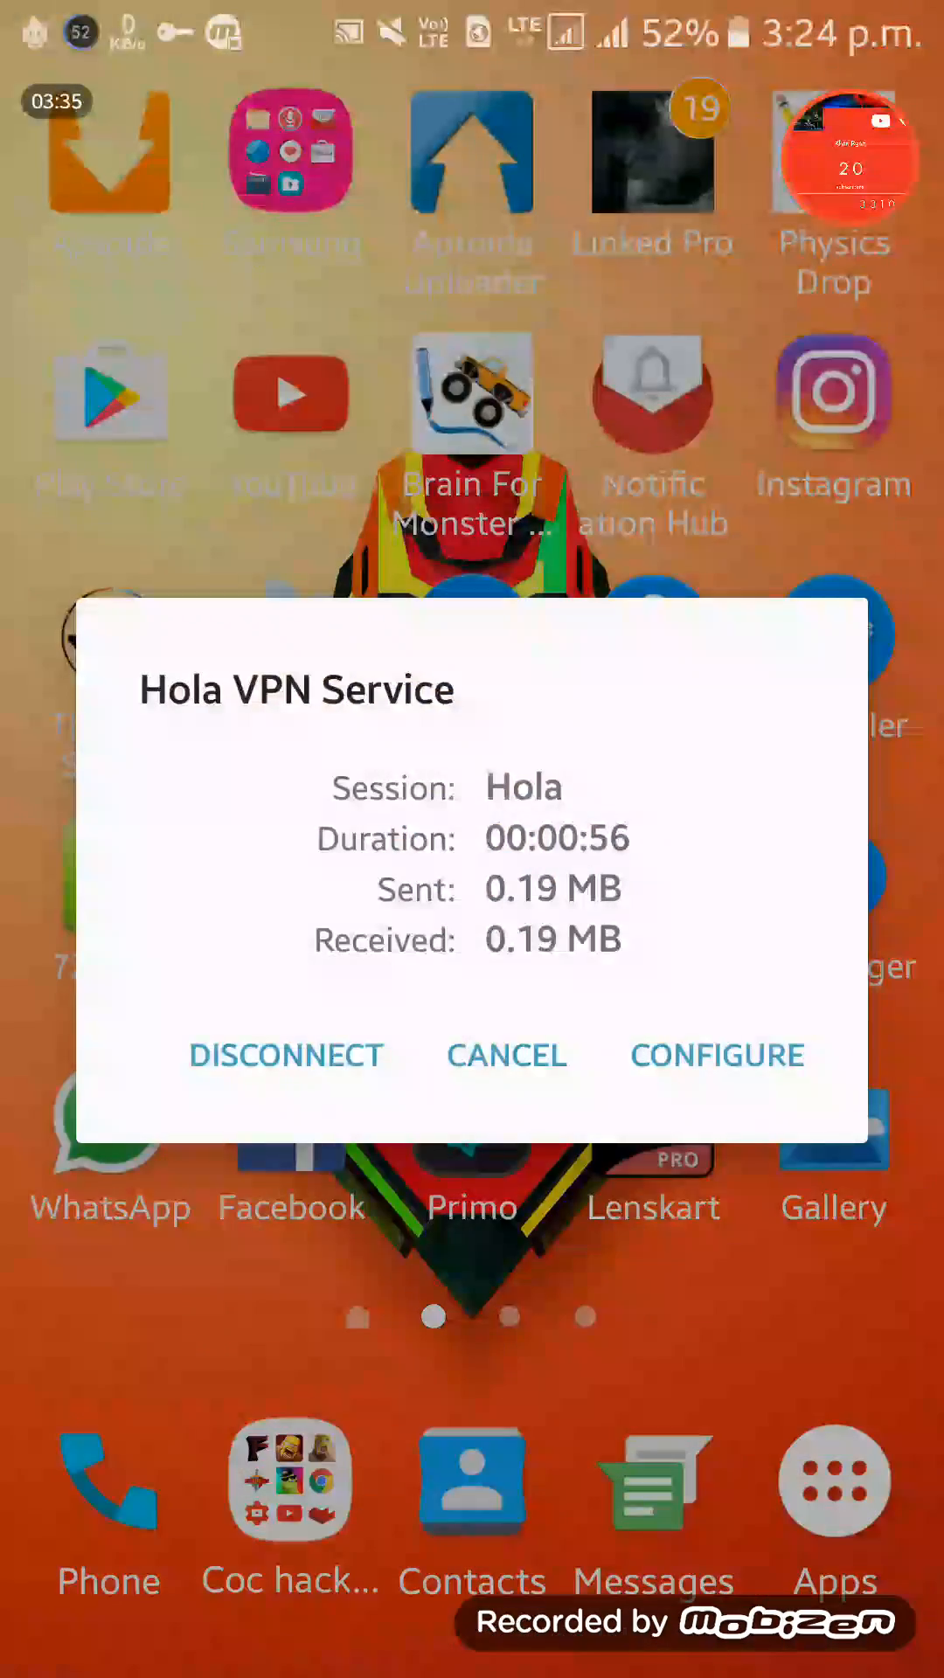
left_click(506, 1054)
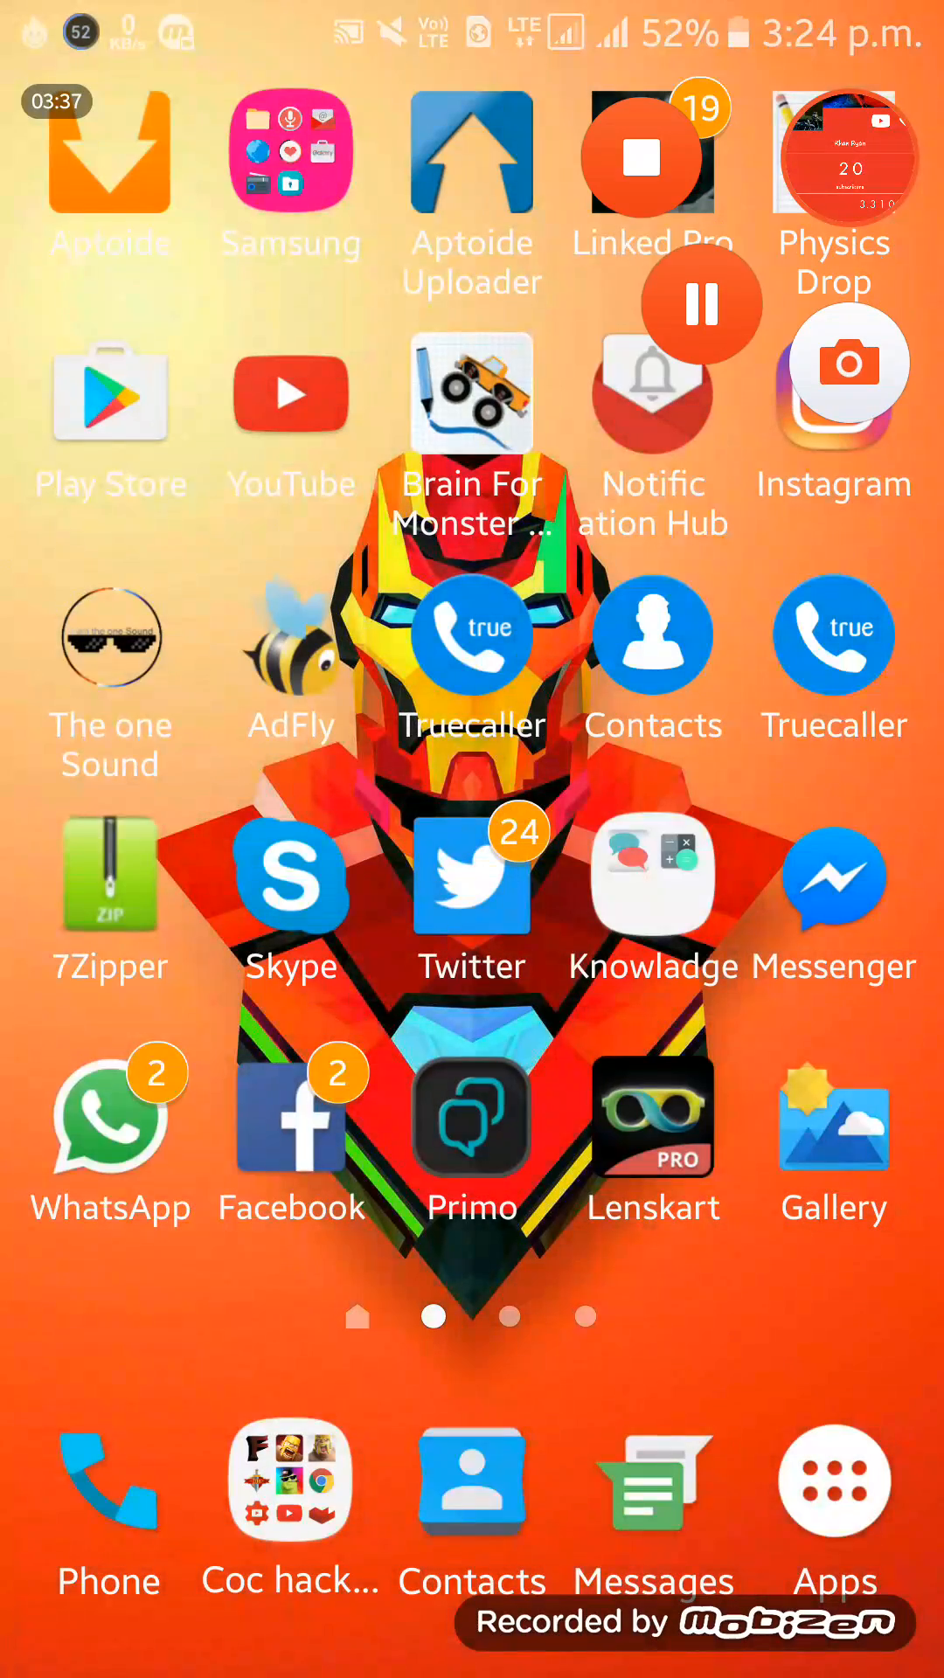